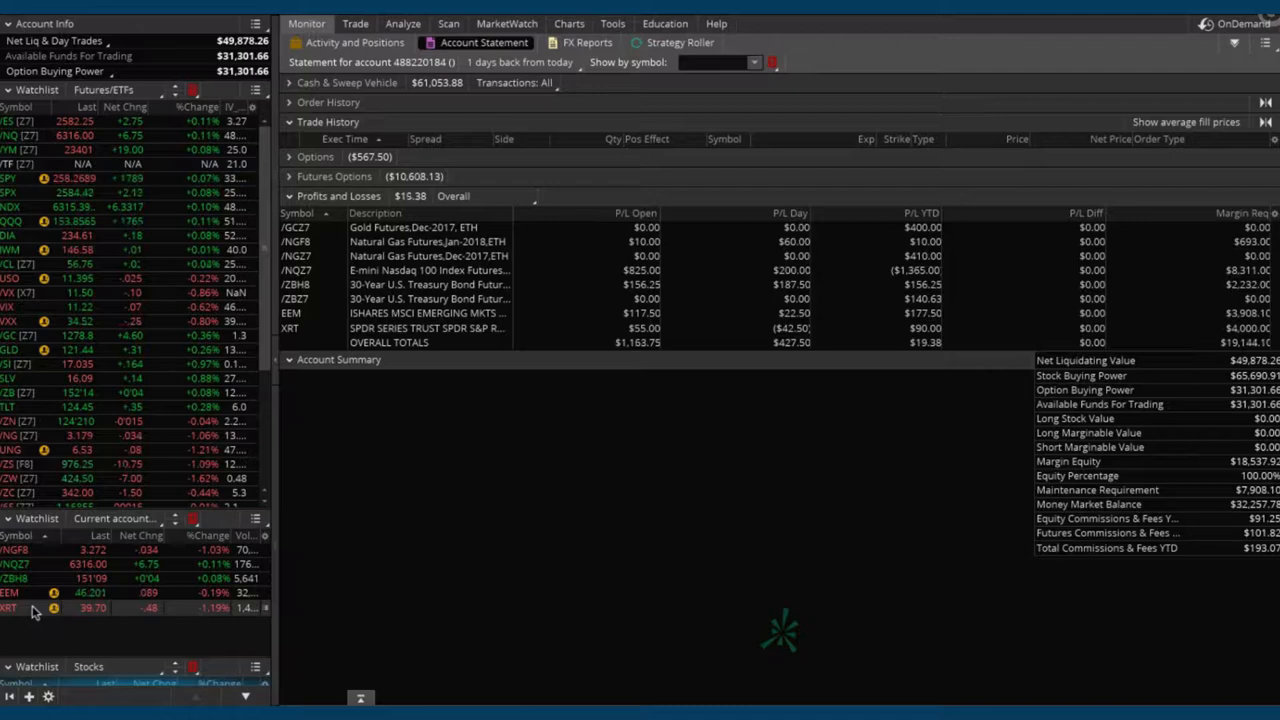
Step: Show the USO daily chart with its IV rank and percentile study
{"action": "left_click", "coordinate": [568, 24]}
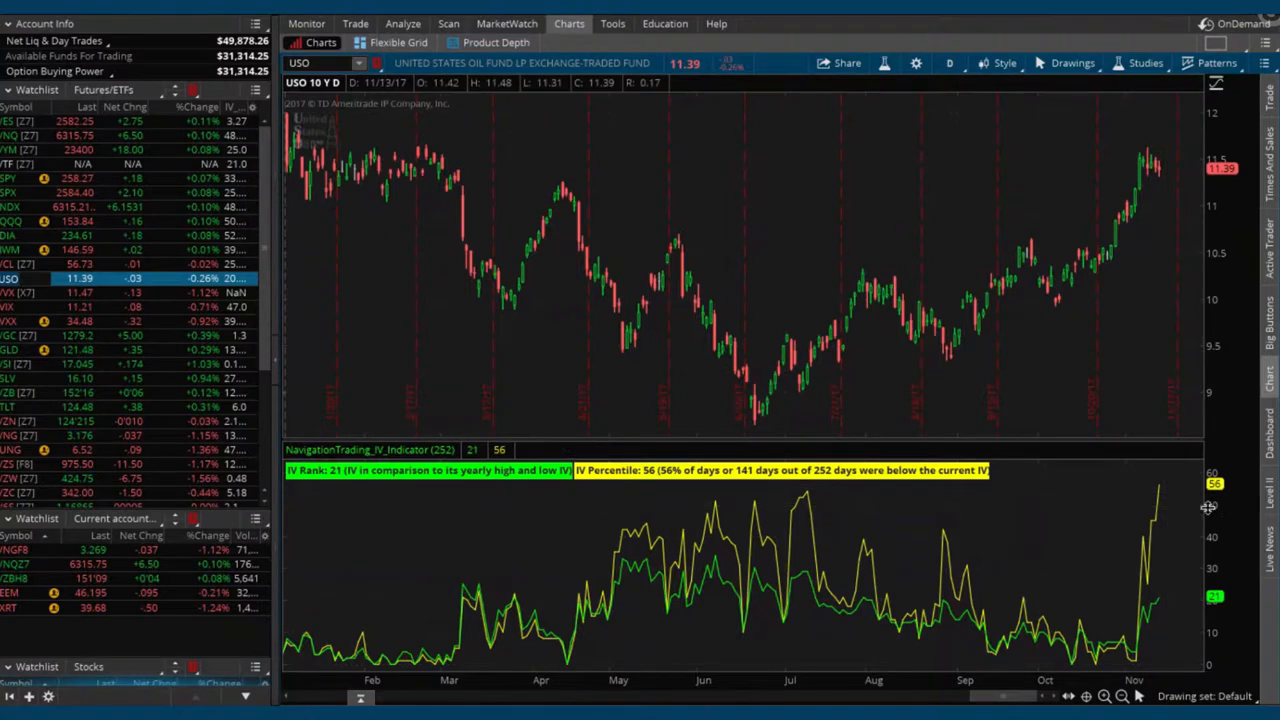
{"action": "mouse_move", "coordinate": [1170, 500]}
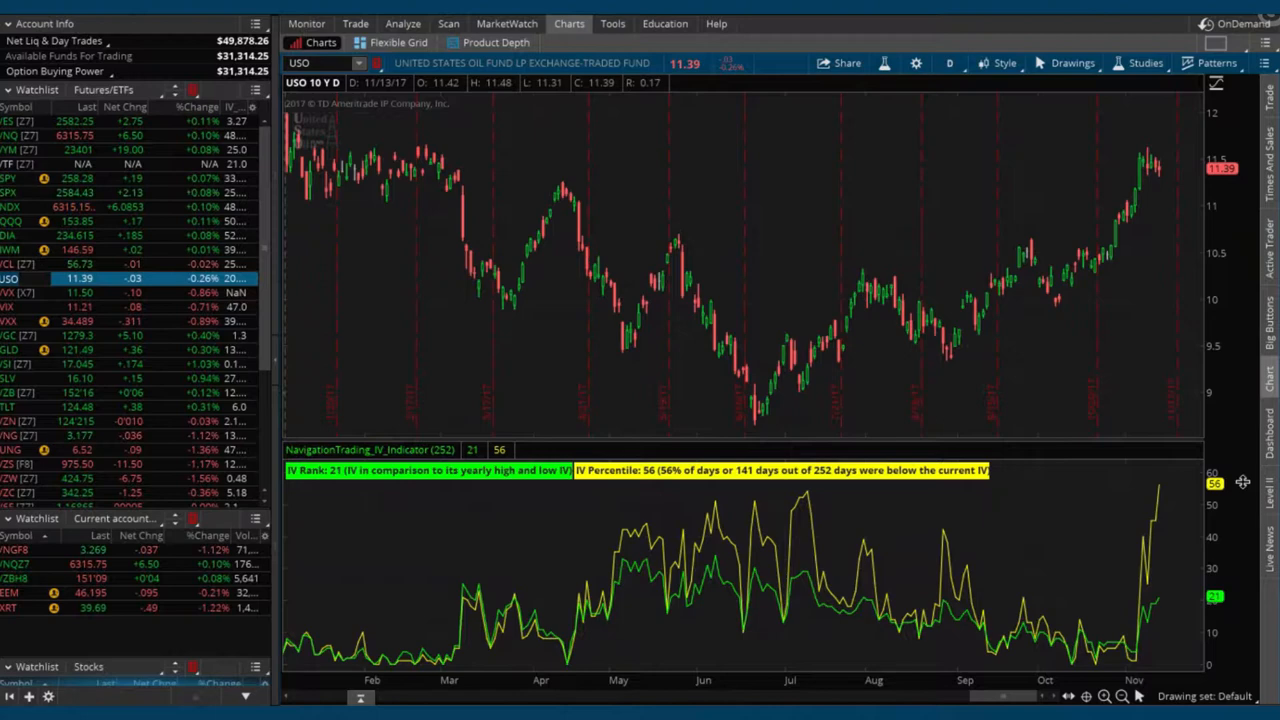
{"action": "mouse_move", "coordinate": [632, 228]}
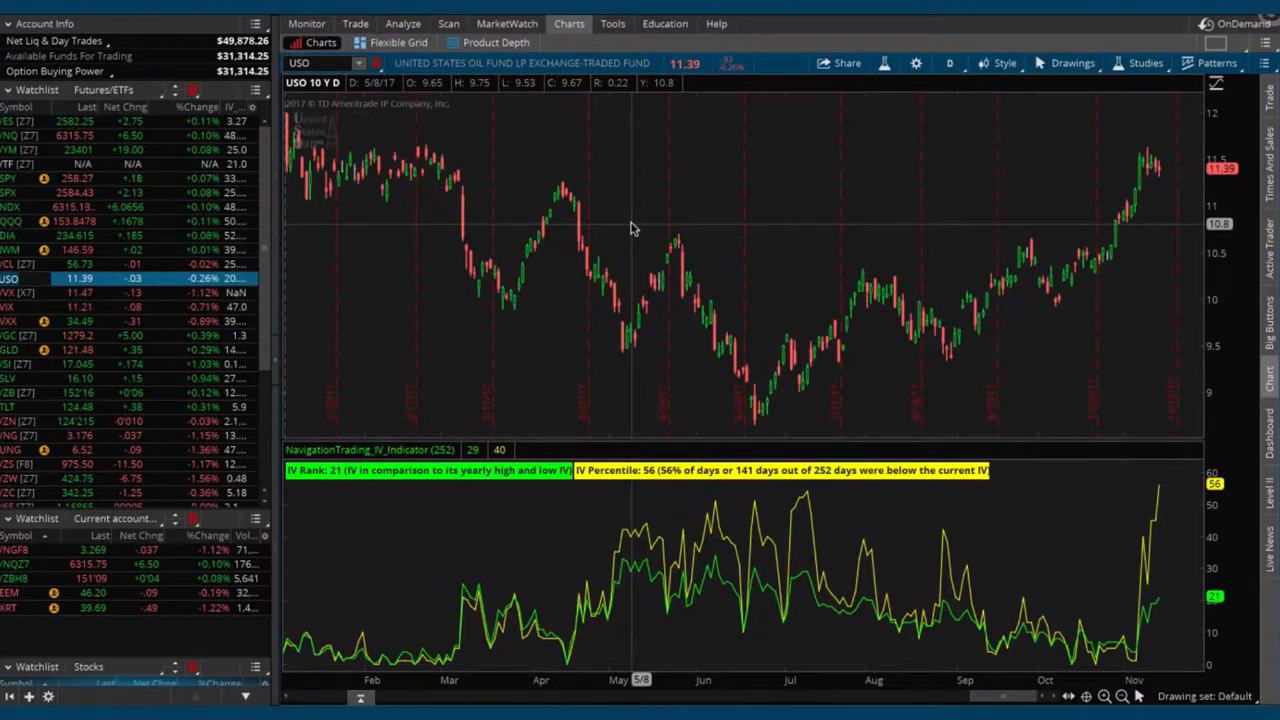
{"action": "mouse_move", "coordinate": [636, 228]}
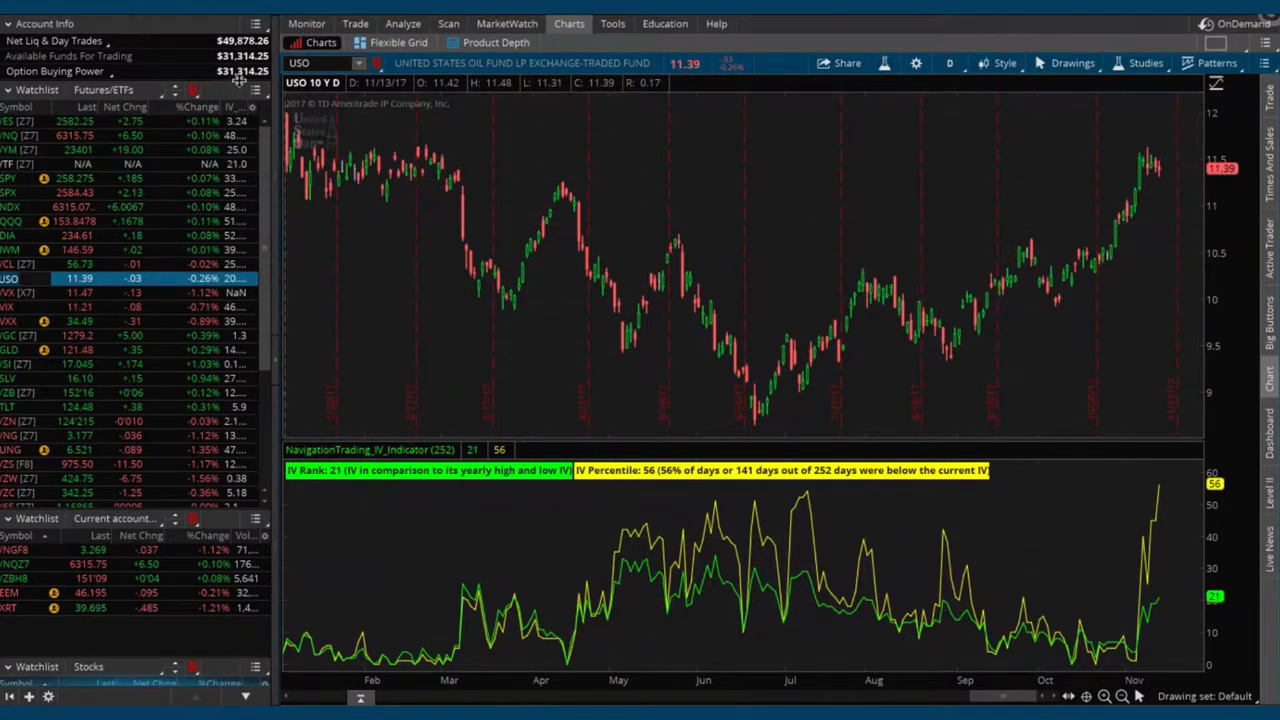
{"action": "mouse_move", "coordinate": [240, 88]}
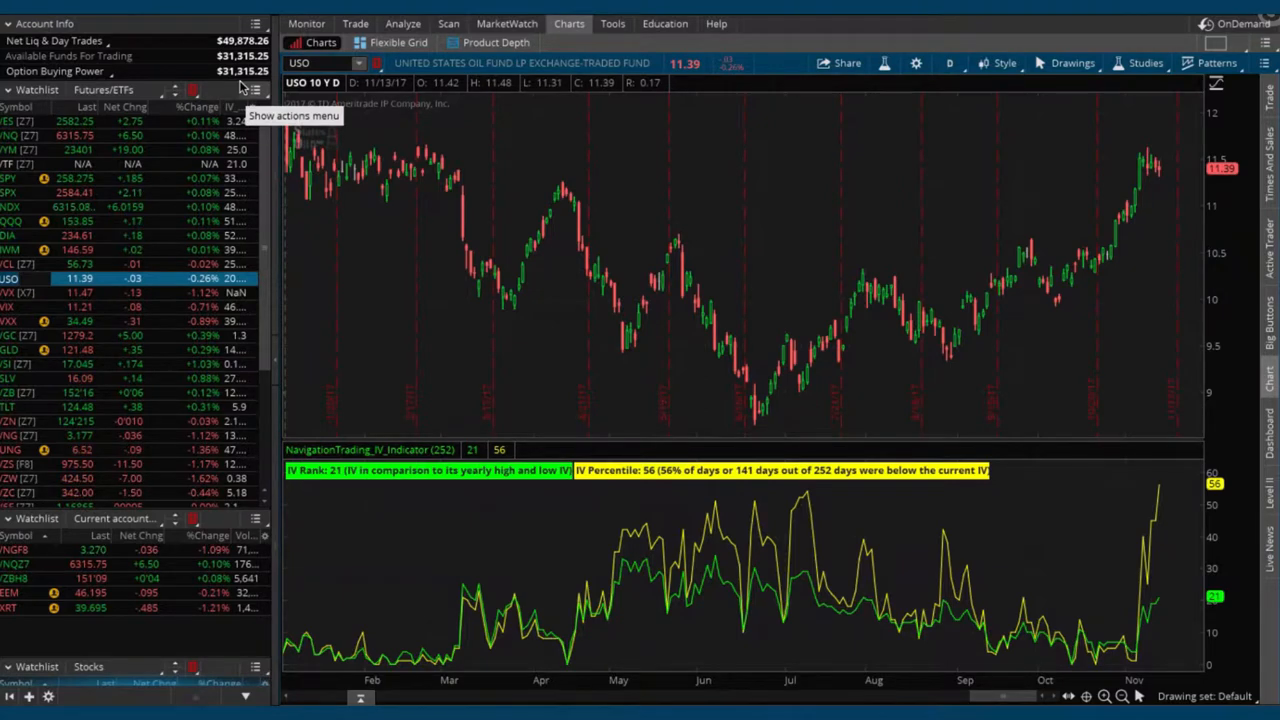
{"action": "mouse_move", "coordinate": [240, 84]}
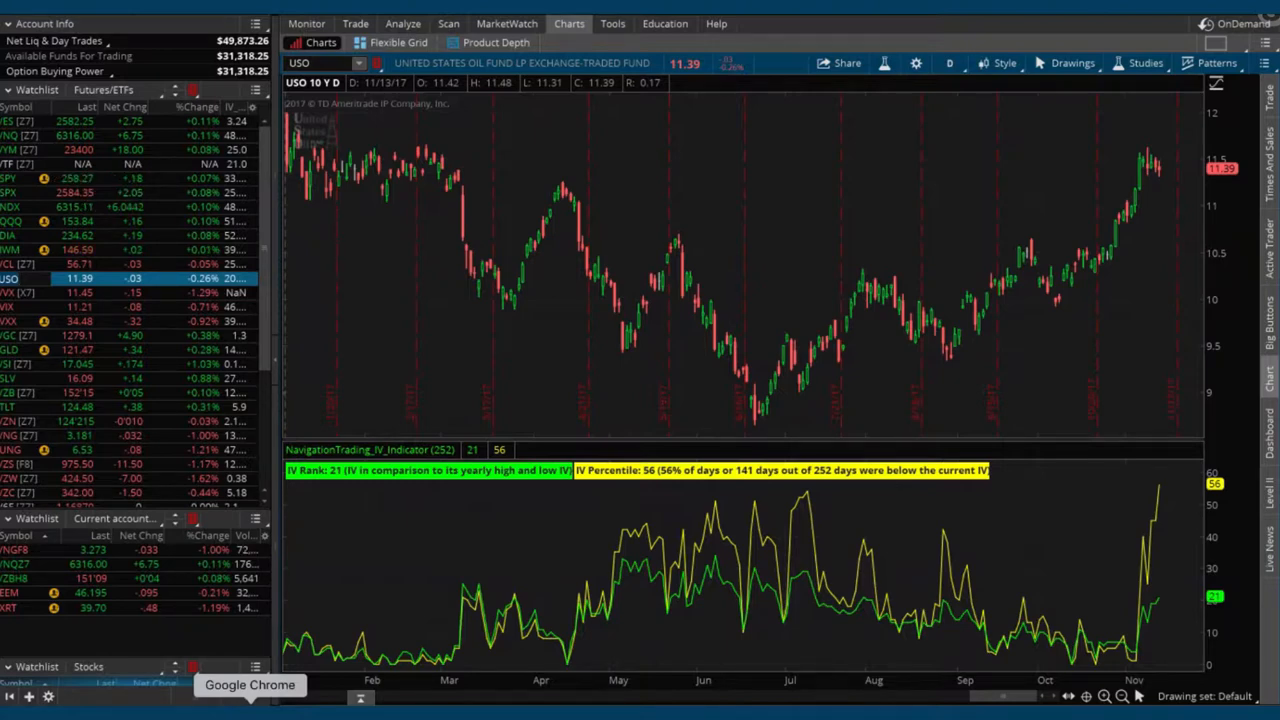
{"action": "mouse_move", "coordinate": [540, 604]}
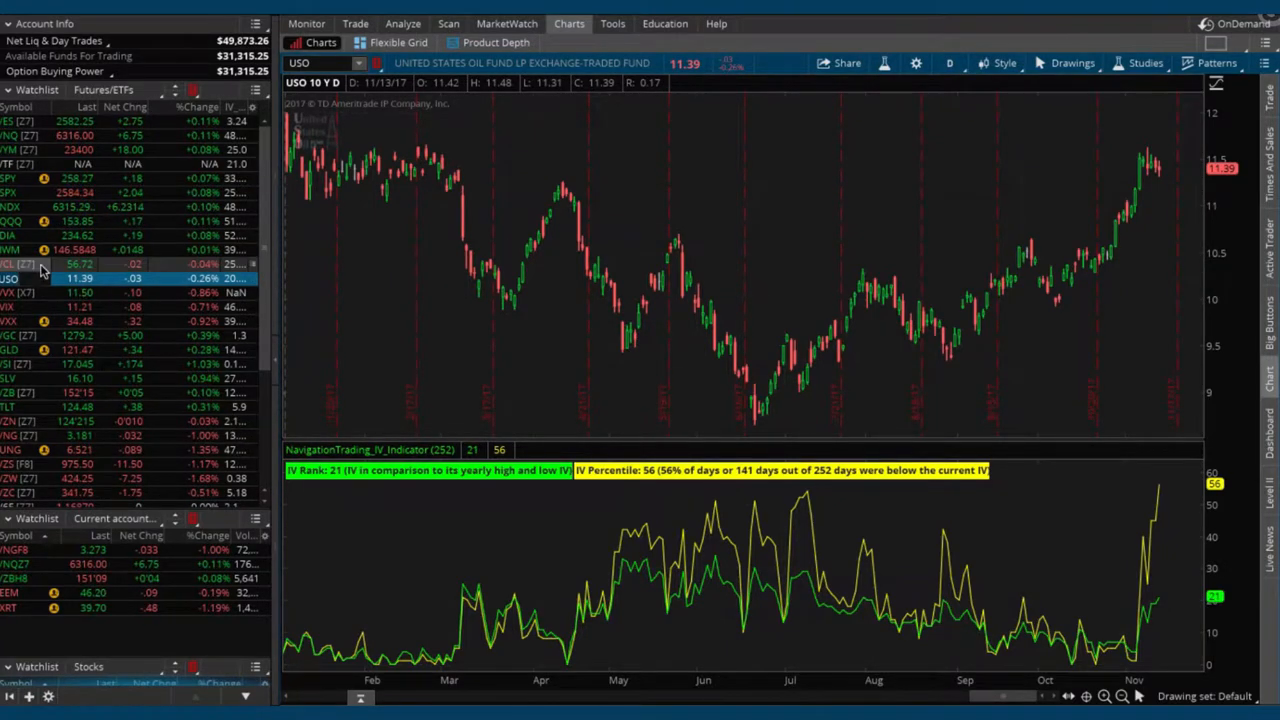
Step: Chart /CL crude futures and load its option chain on the Trade page
{"action": "left_click", "coordinate": [20, 264]}
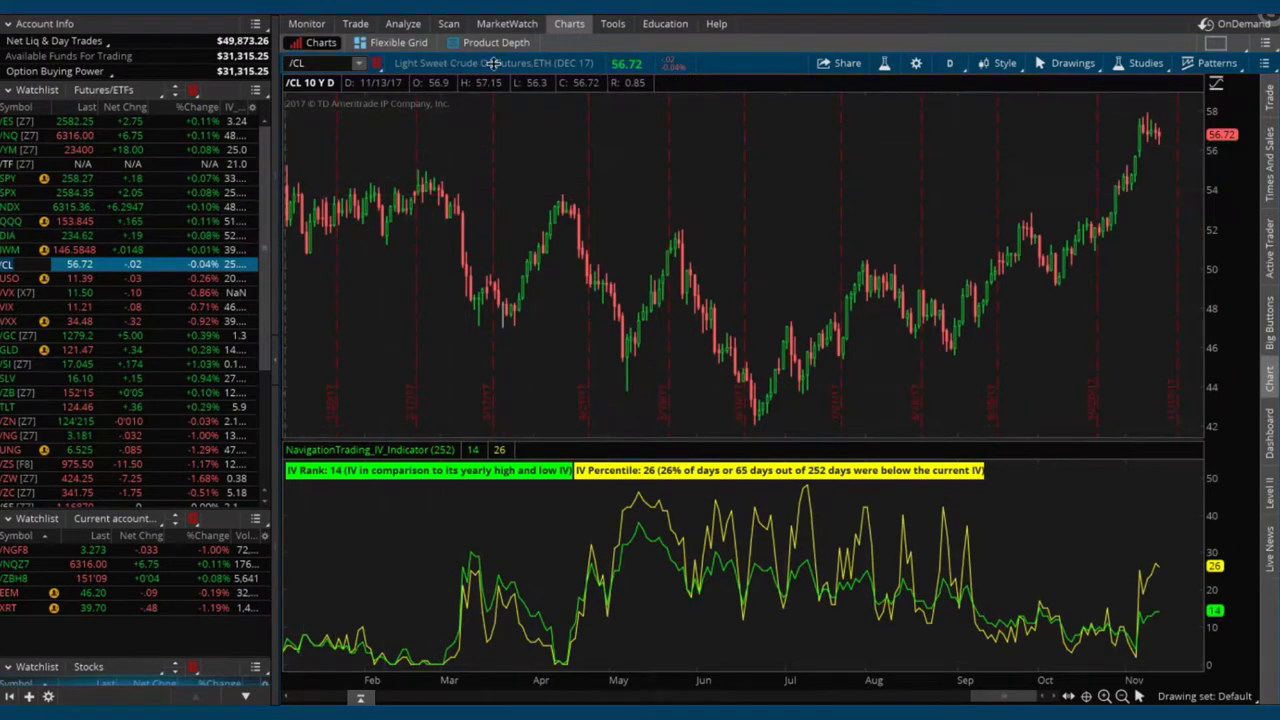
{"action": "mouse_move", "coordinate": [616, 144]}
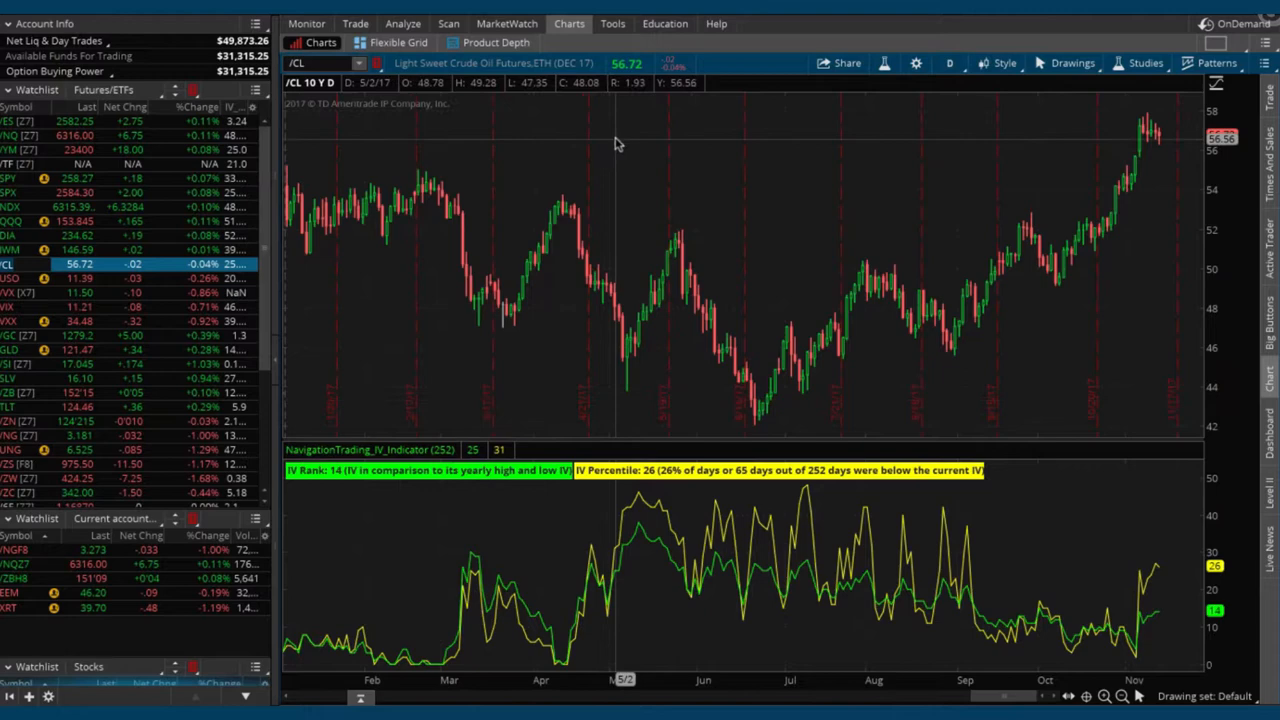
{"action": "left_click", "coordinate": [356, 24]}
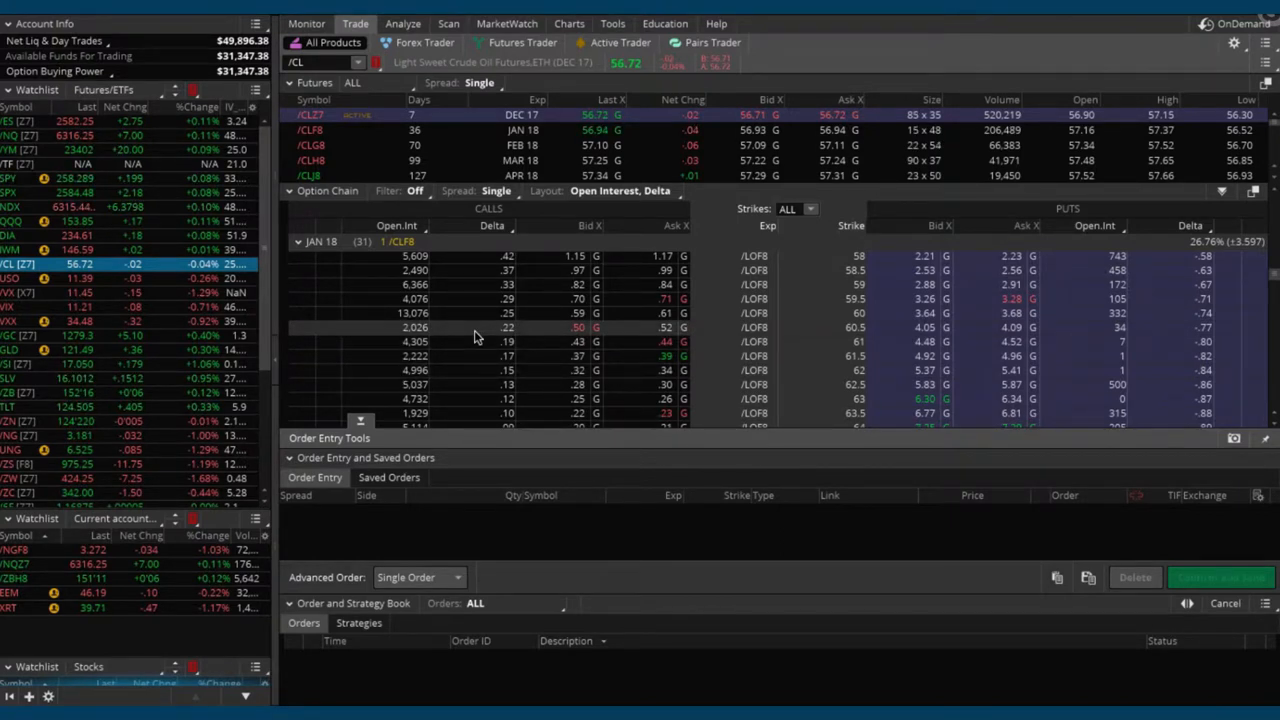
Step: Bring up trade choices for the January 2018 /CL 61 call
{"action": "left_click", "coordinate": [490, 328]}
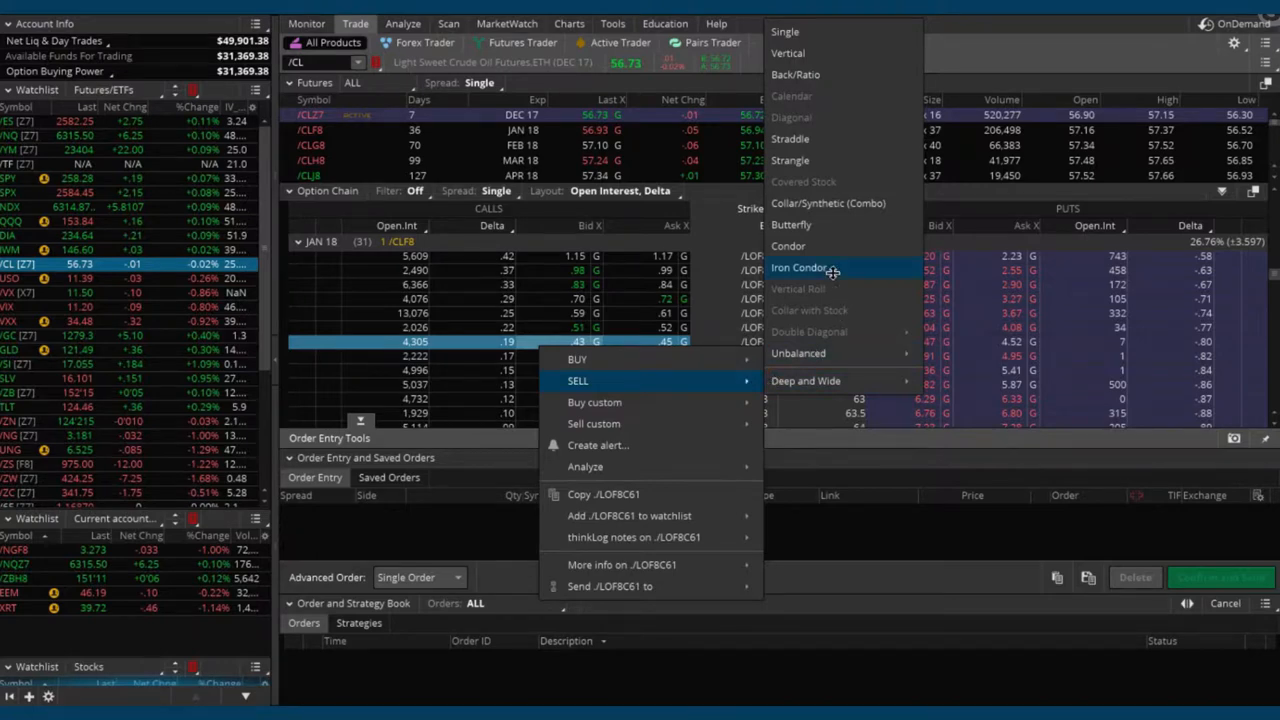
{"action": "mouse_move", "coordinate": [824, 160]}
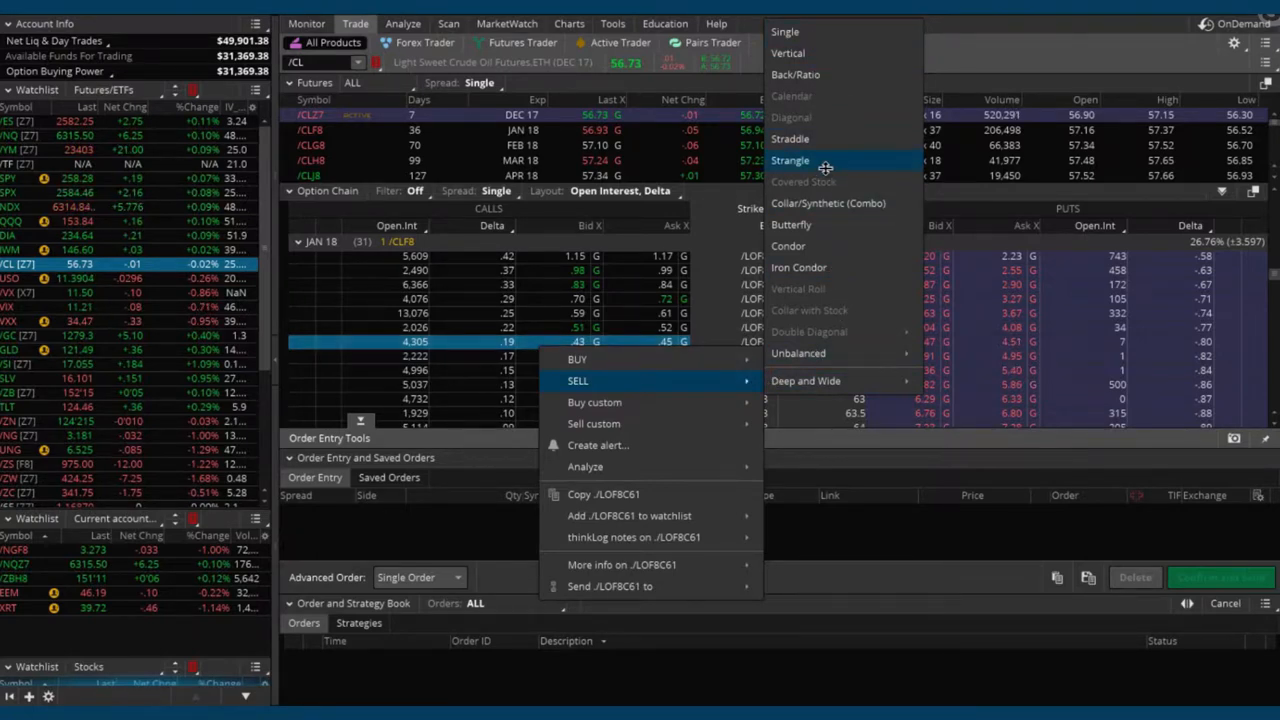
Step: Build a short /CL strangle on the 61 call and move the put leg to the 53.5 strike
{"action": "left_click", "coordinate": [790, 160]}
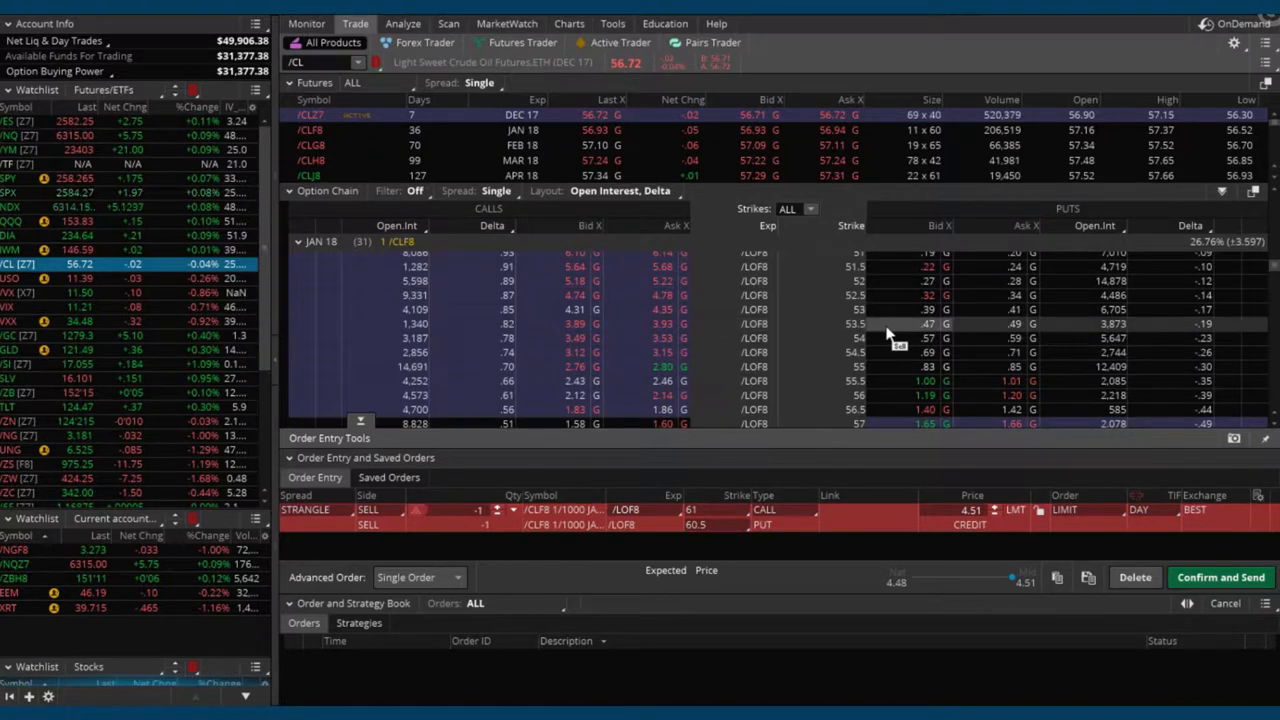
{"action": "mouse_move", "coordinate": [864, 324]}
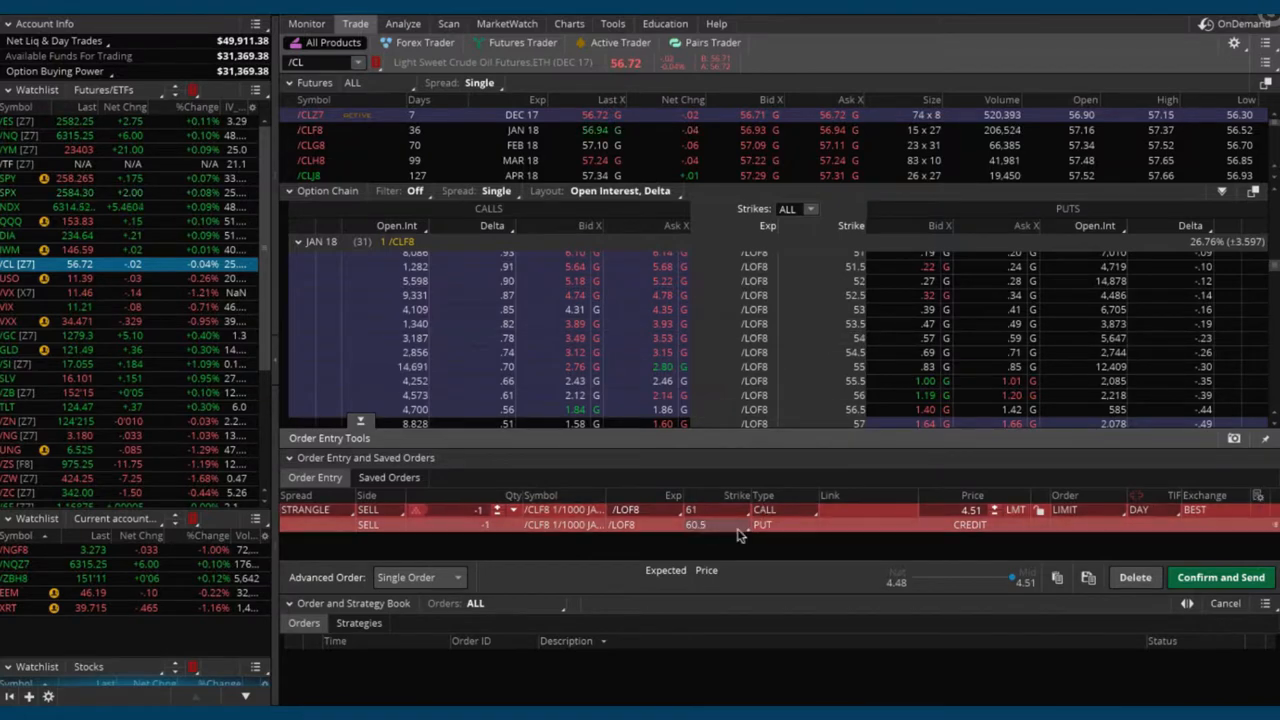
{"action": "left_click", "coordinate": [696, 510]}
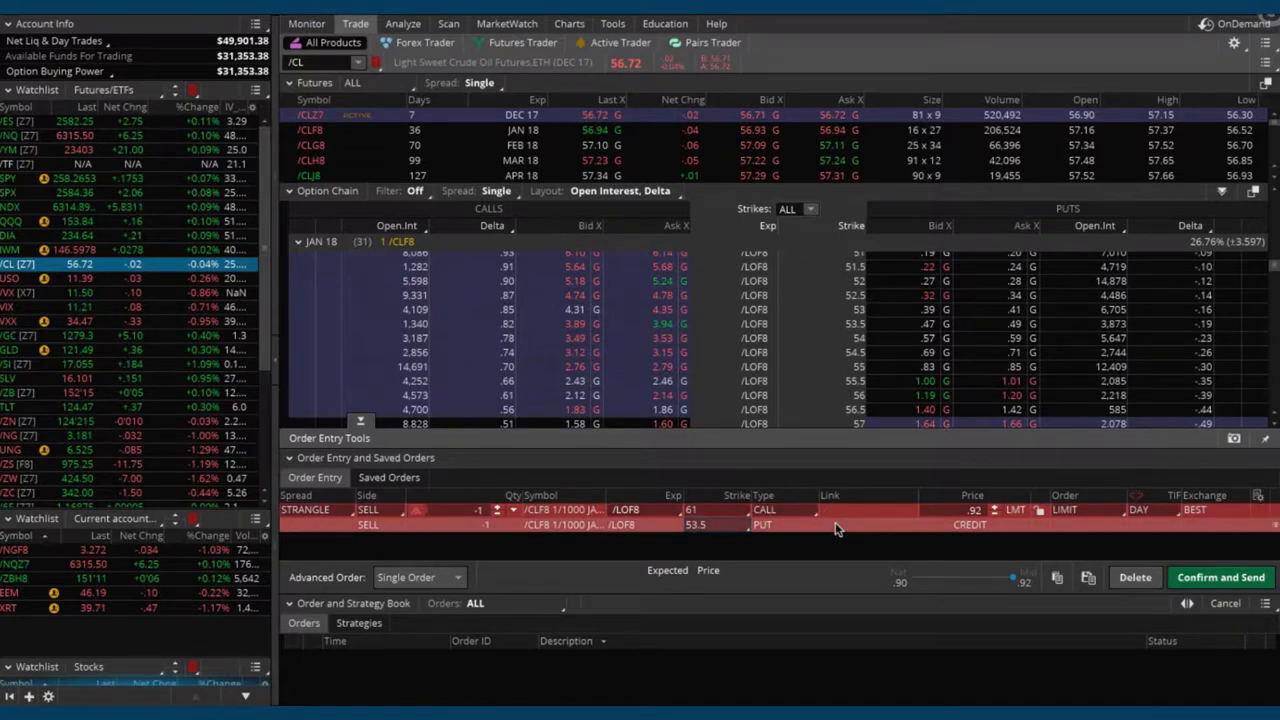
Step: Load the short /CLF8 61/53.5 strangle into the risk profile and read its P/L across crude prices
{"action": "right_click", "coordinate": [836, 524]}
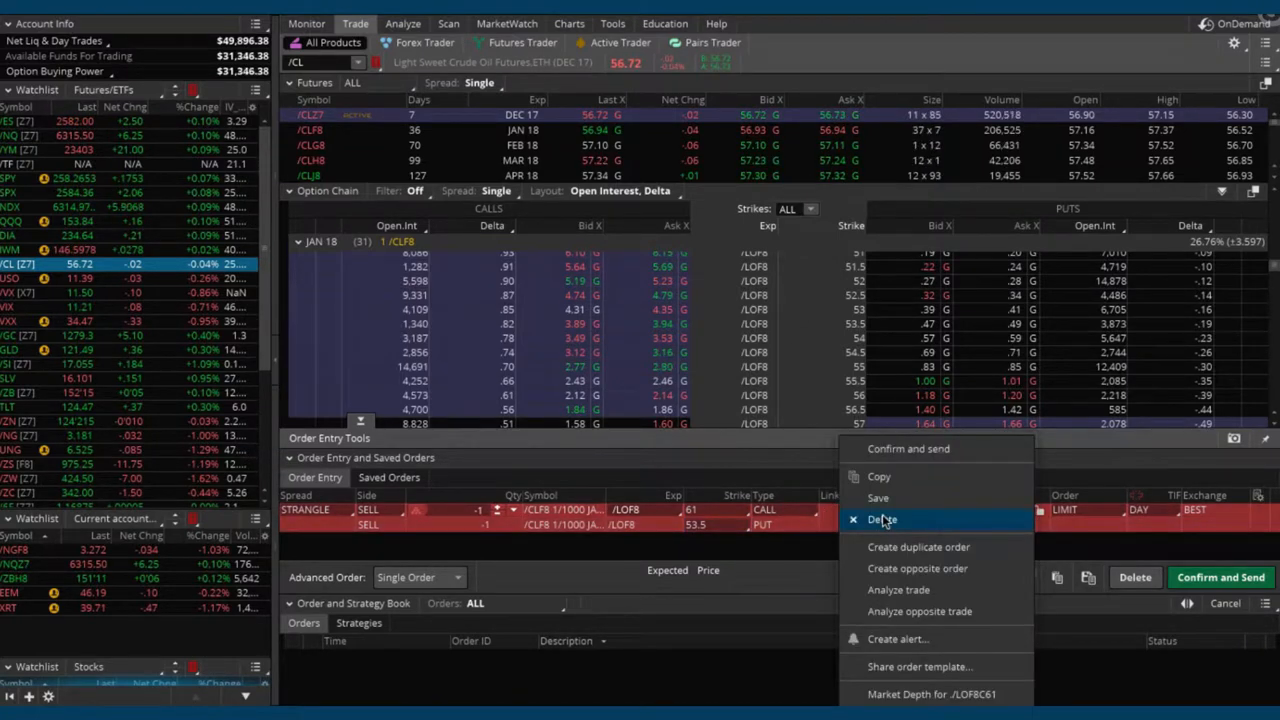
{"action": "mouse_move", "coordinate": [898, 590]}
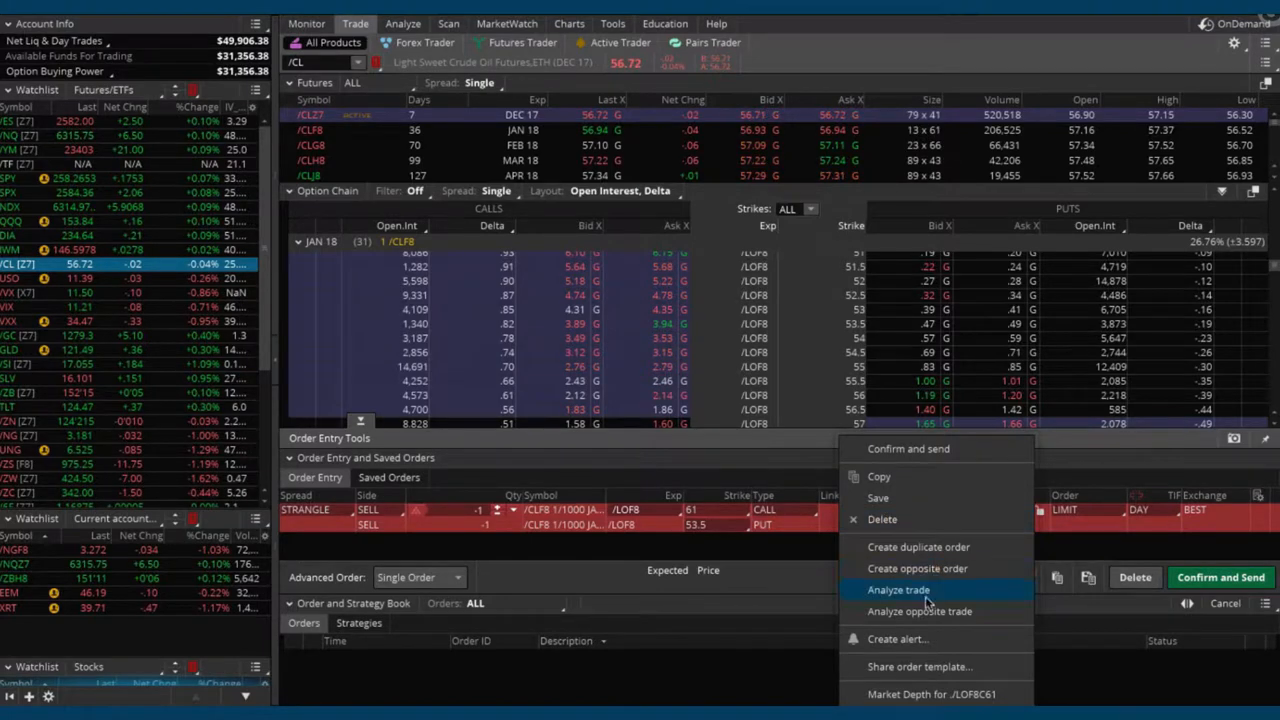
{"action": "mouse_move", "coordinate": [912, 548]}
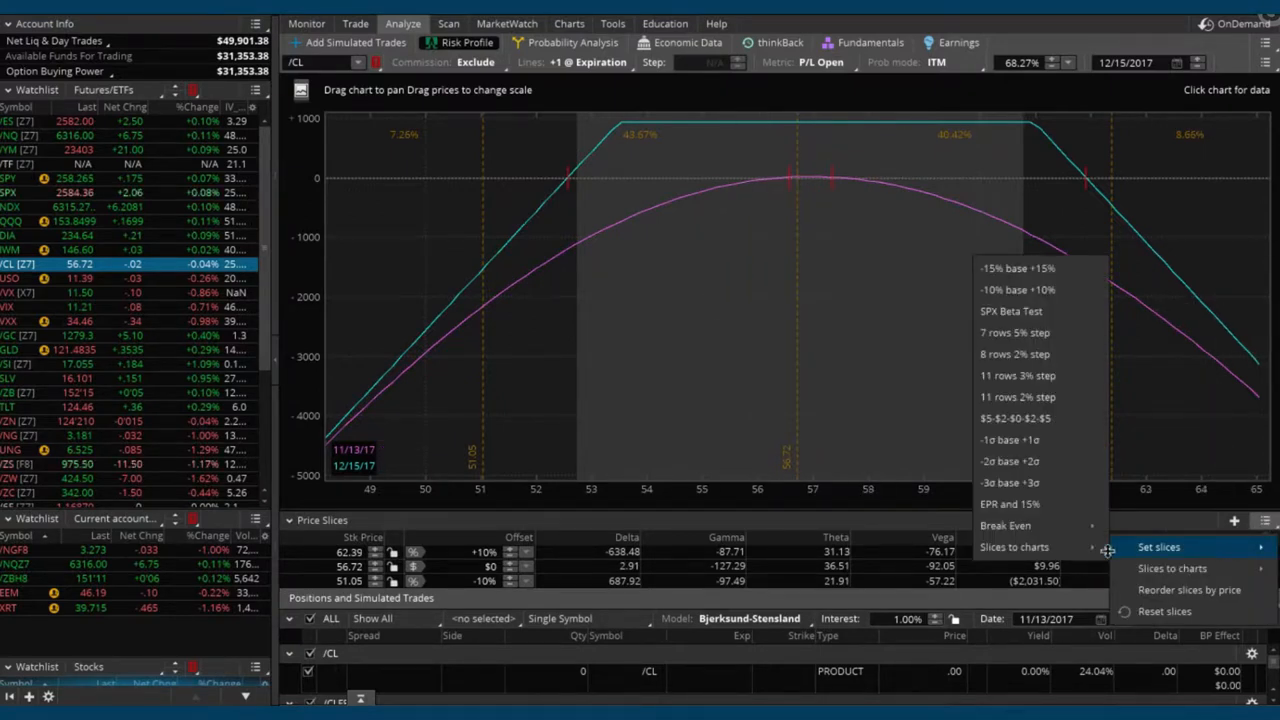
{"action": "mouse_move", "coordinate": [1004, 524]}
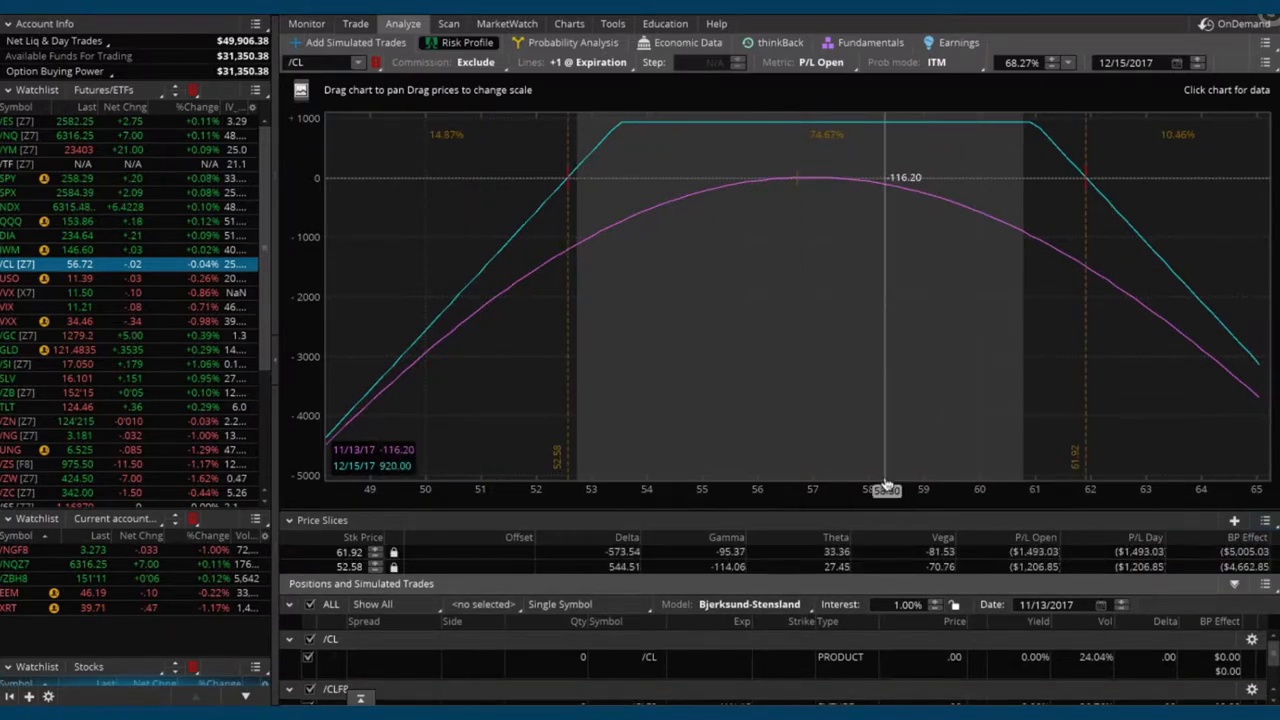
{"action": "mouse_move", "coordinate": [844, 192]}
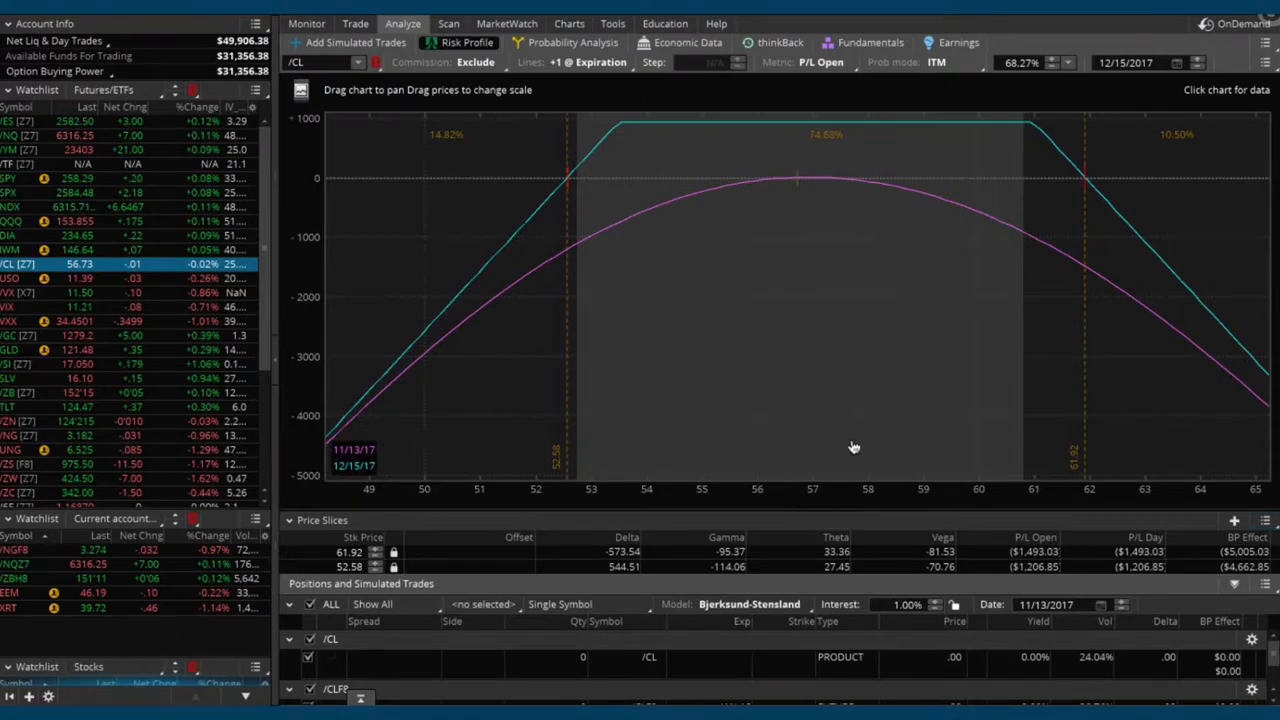
{"action": "mouse_move", "coordinate": [824, 488]}
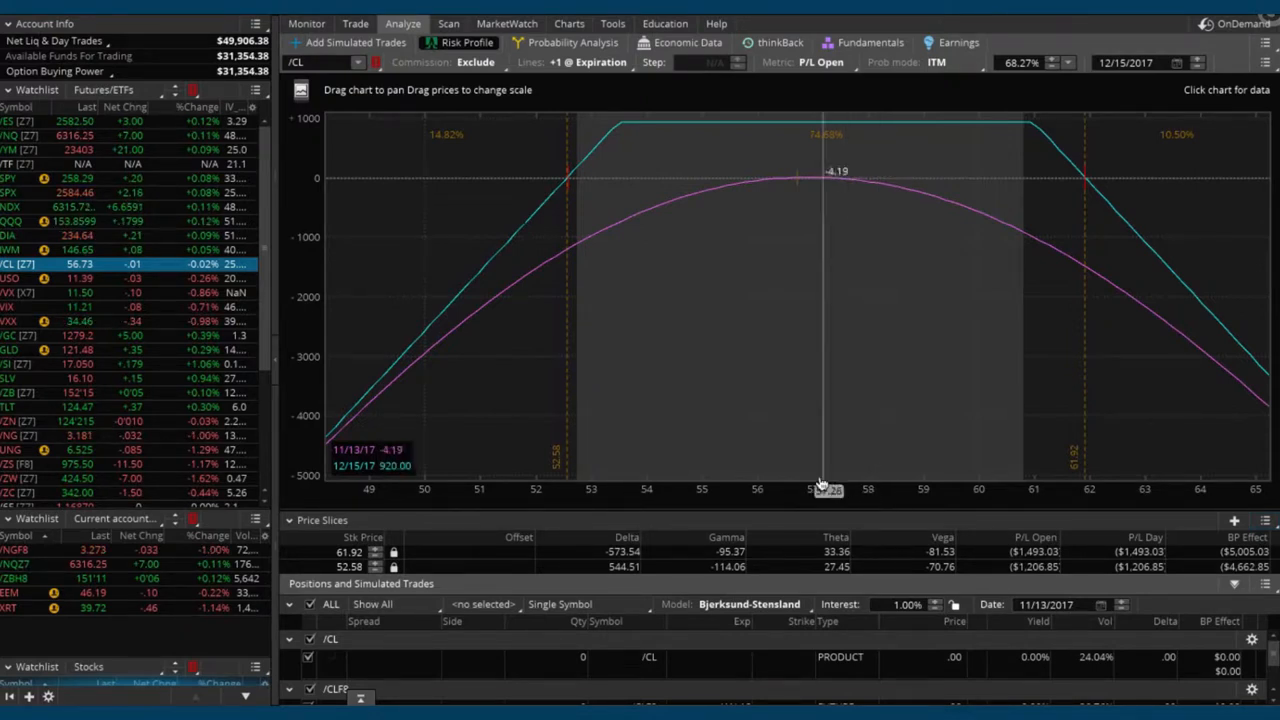
{"action": "mouse_move", "coordinate": [764, 500]}
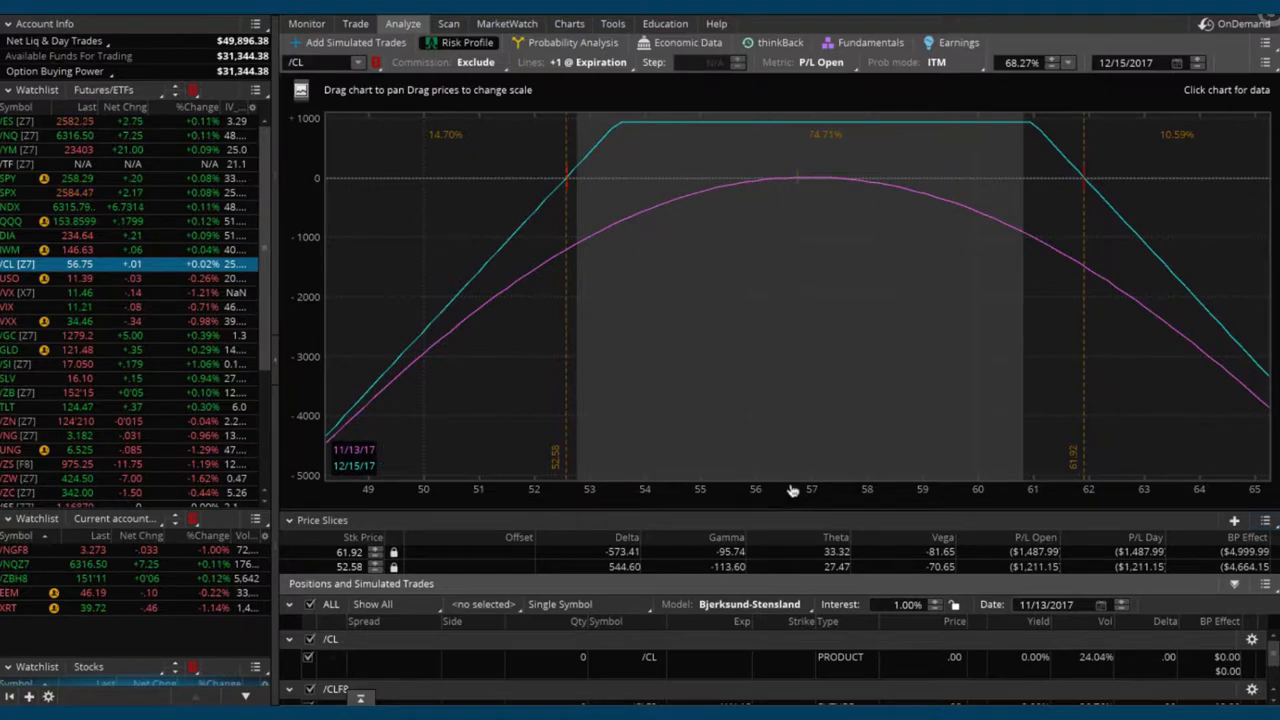
{"action": "mouse_move", "coordinate": [788, 416]}
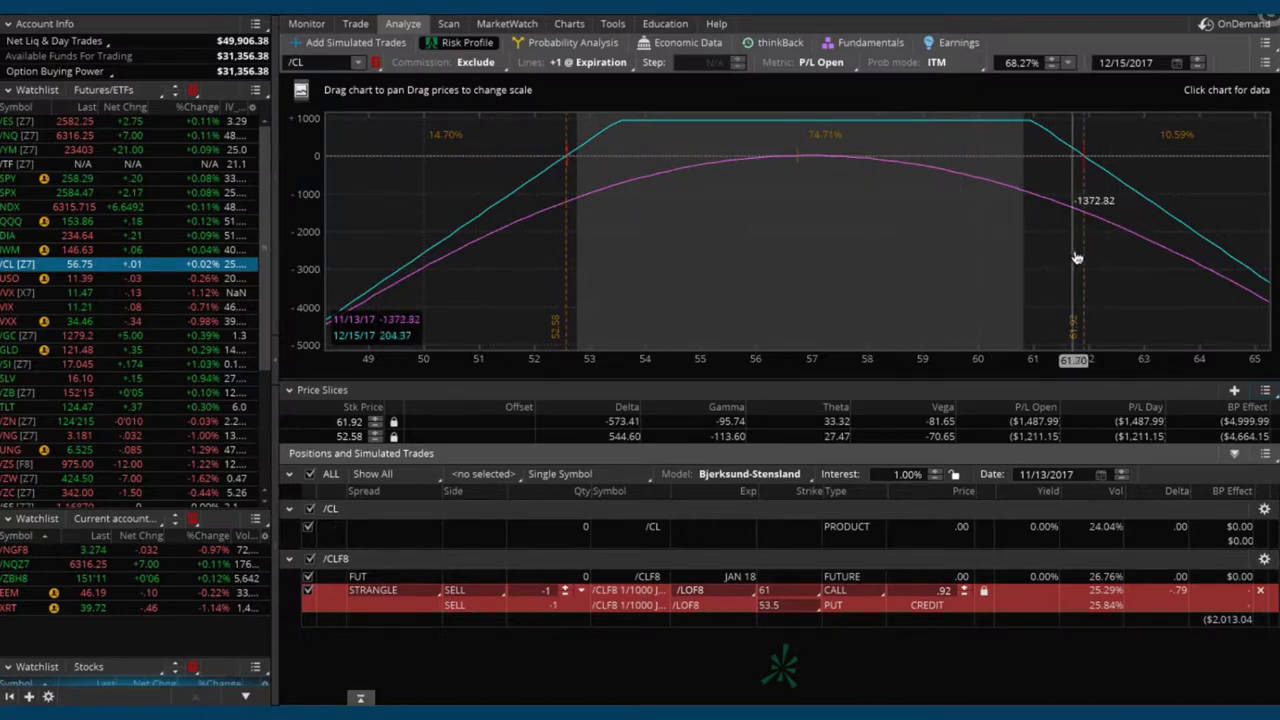
{"action": "left_click_drag", "start_coordinate": [1072, 258], "coordinate": [1020, 264]}
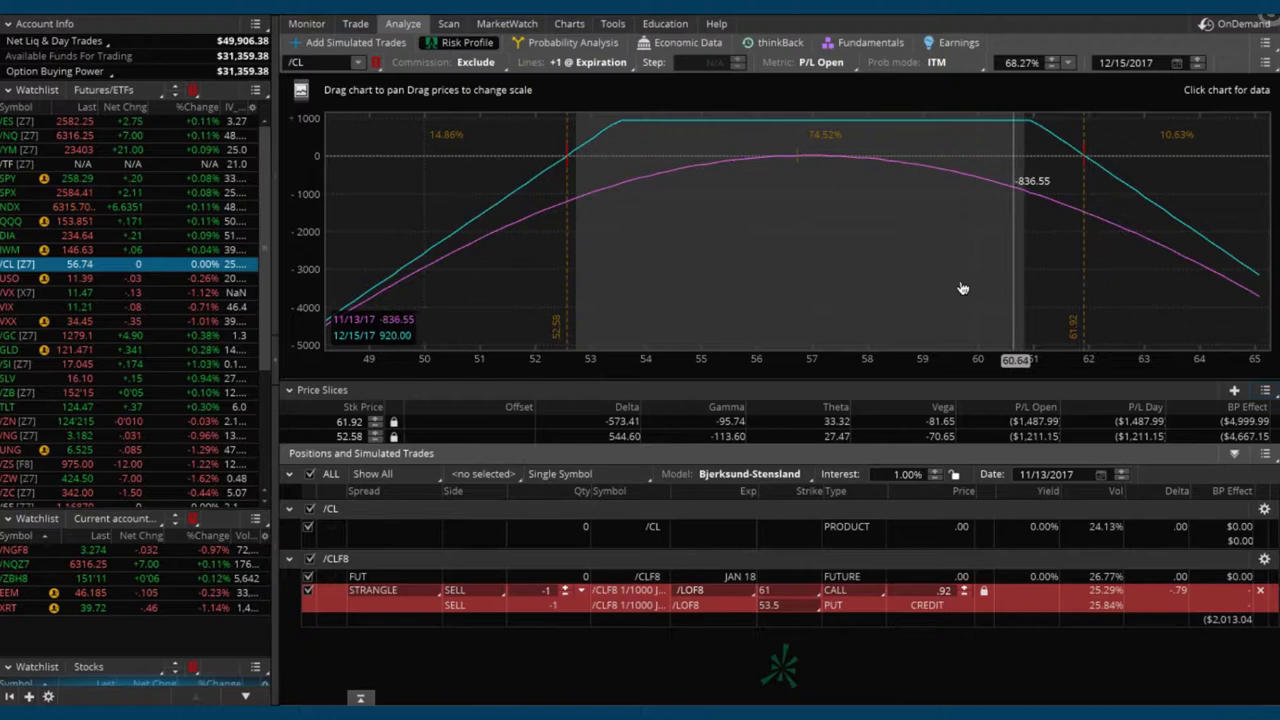
{"action": "mouse_move", "coordinate": [1032, 616]}
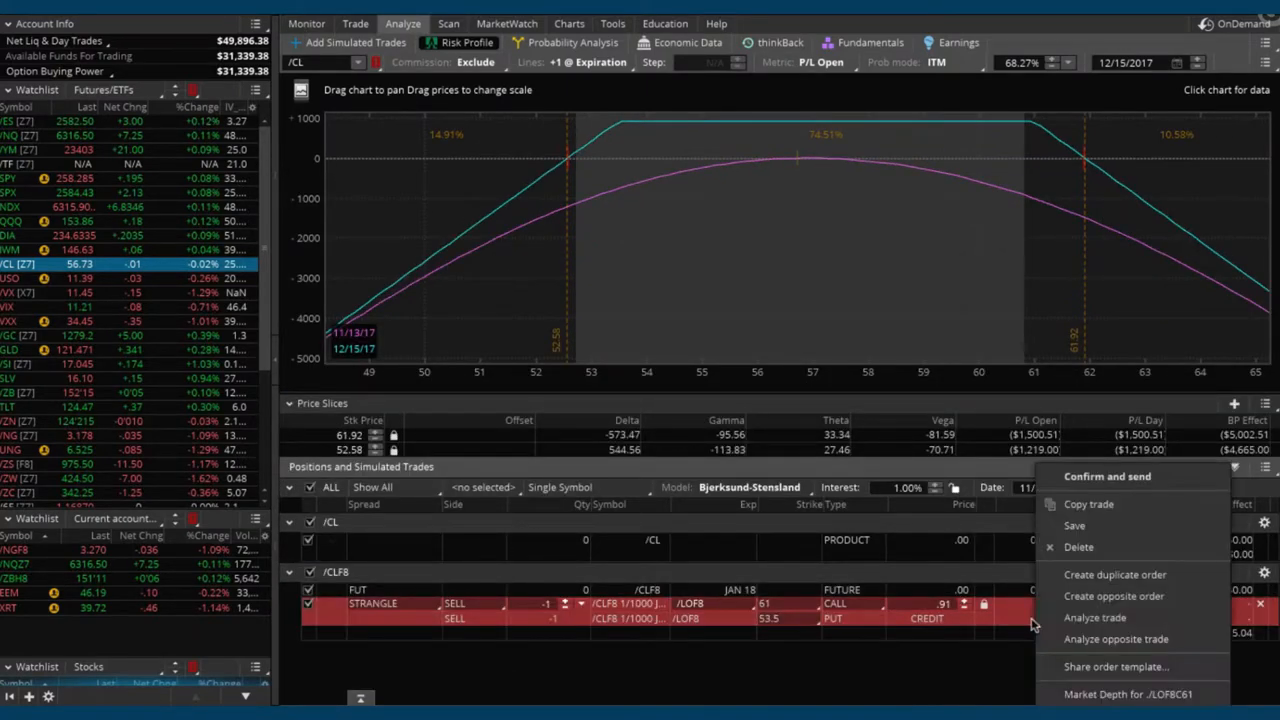
Step: Confirm and send the one-lot short /CLF8 strangle at a .91 credit limit
{"action": "left_click", "coordinate": [1108, 476]}
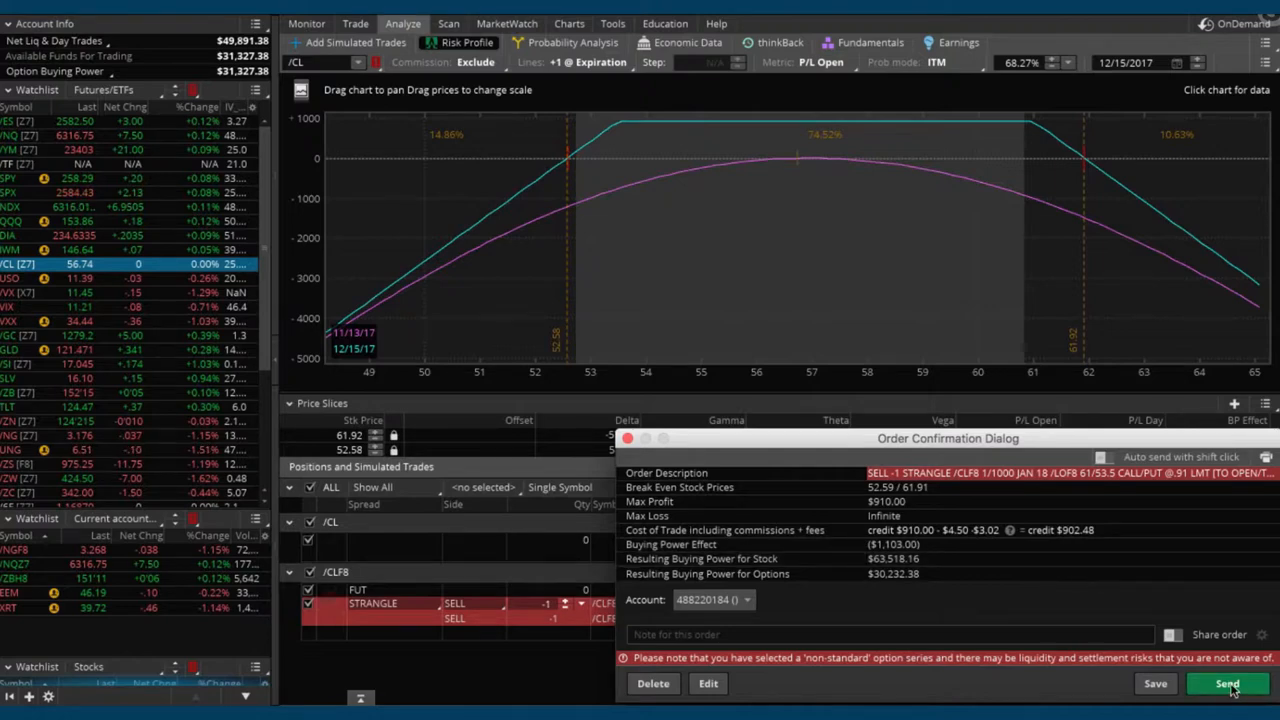
{"action": "left_click", "coordinate": [1226, 684]}
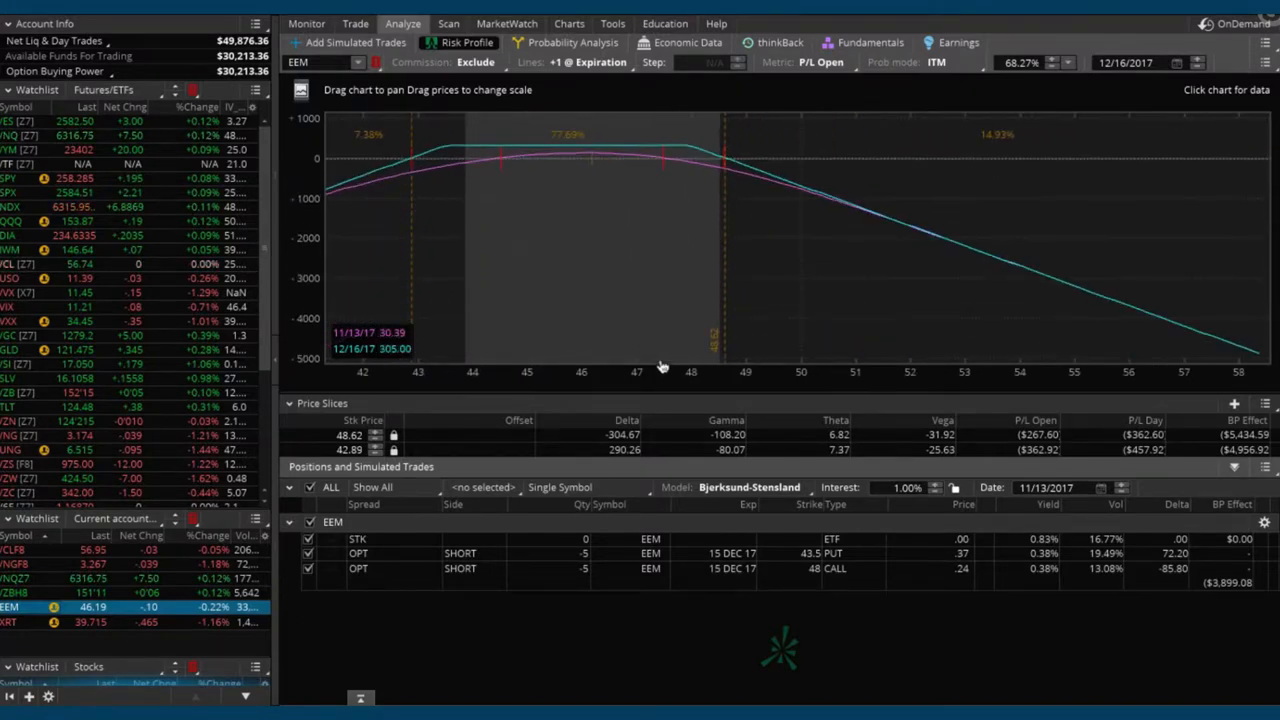
{"action": "mouse_move", "coordinate": [816, 342]}
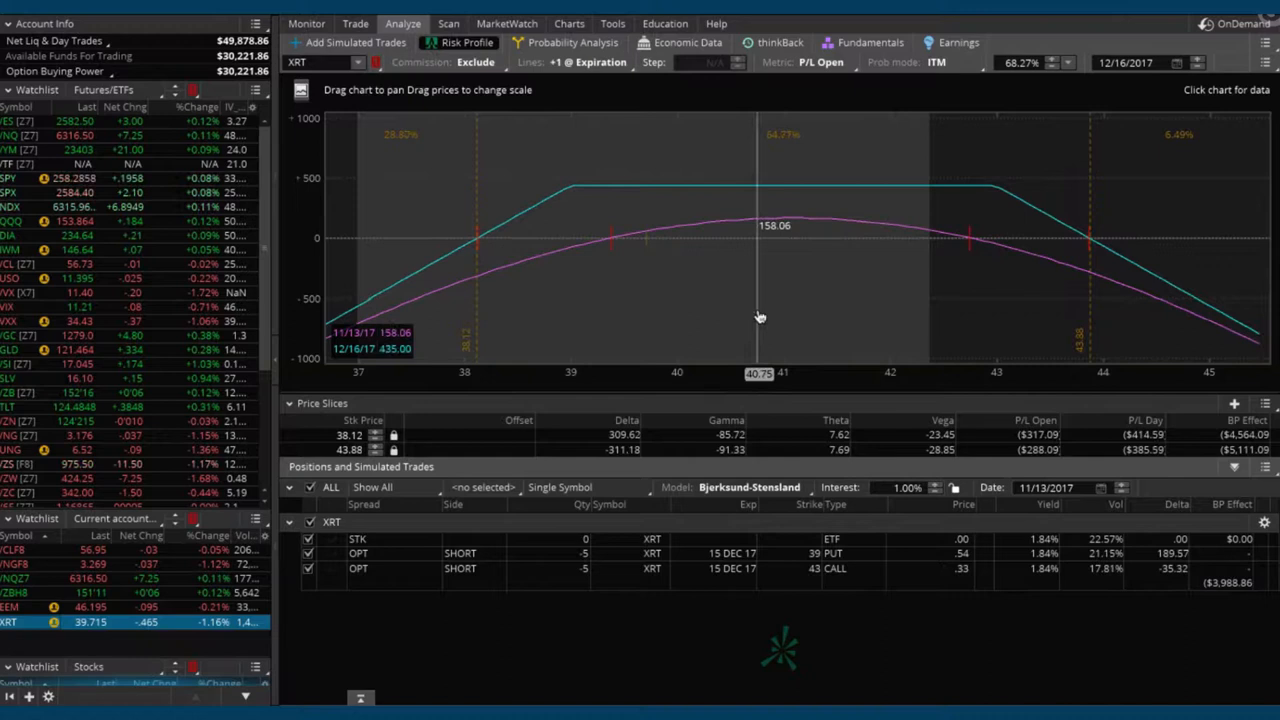
Step: Read the XRT position's P/L near 40.75 and 39.72, then move to the /NGF8 position
{"action": "left_click_drag", "start_coordinate": [758, 318], "coordinate": [648, 320]}
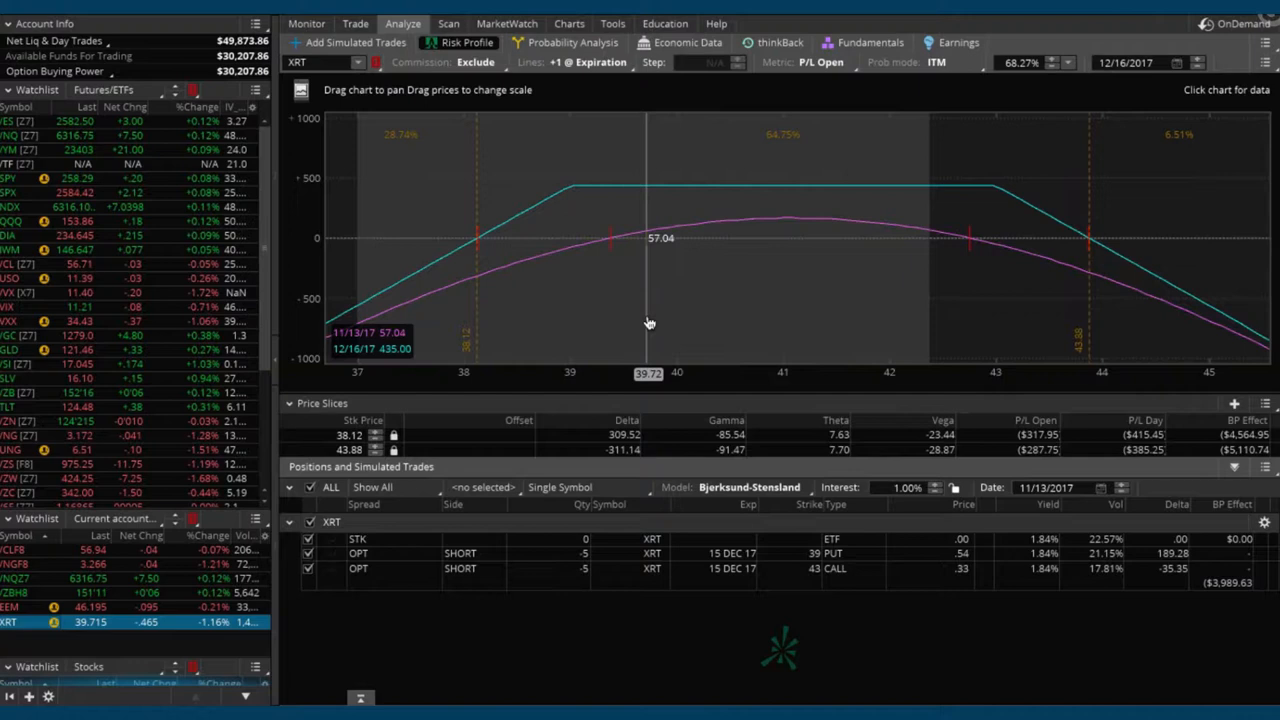
{"action": "left_click_drag", "start_coordinate": [648, 324], "coordinate": [548, 356]}
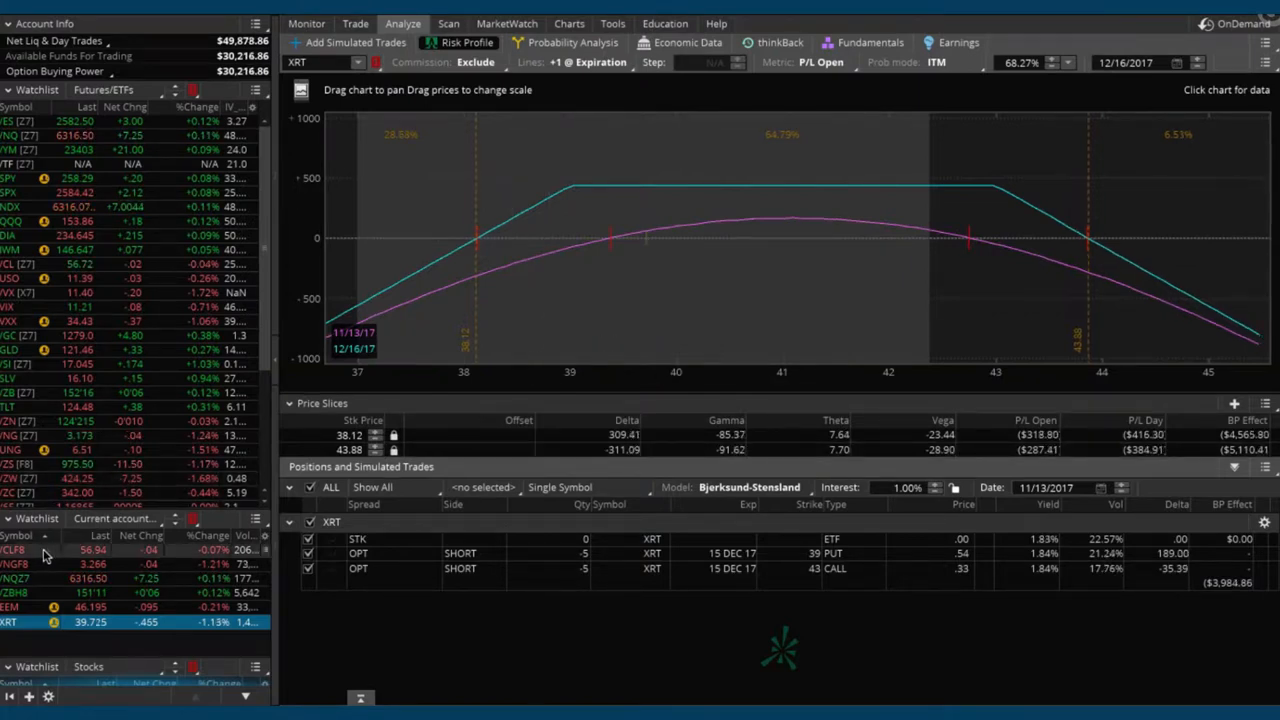
{"action": "left_click", "coordinate": [16, 552]}
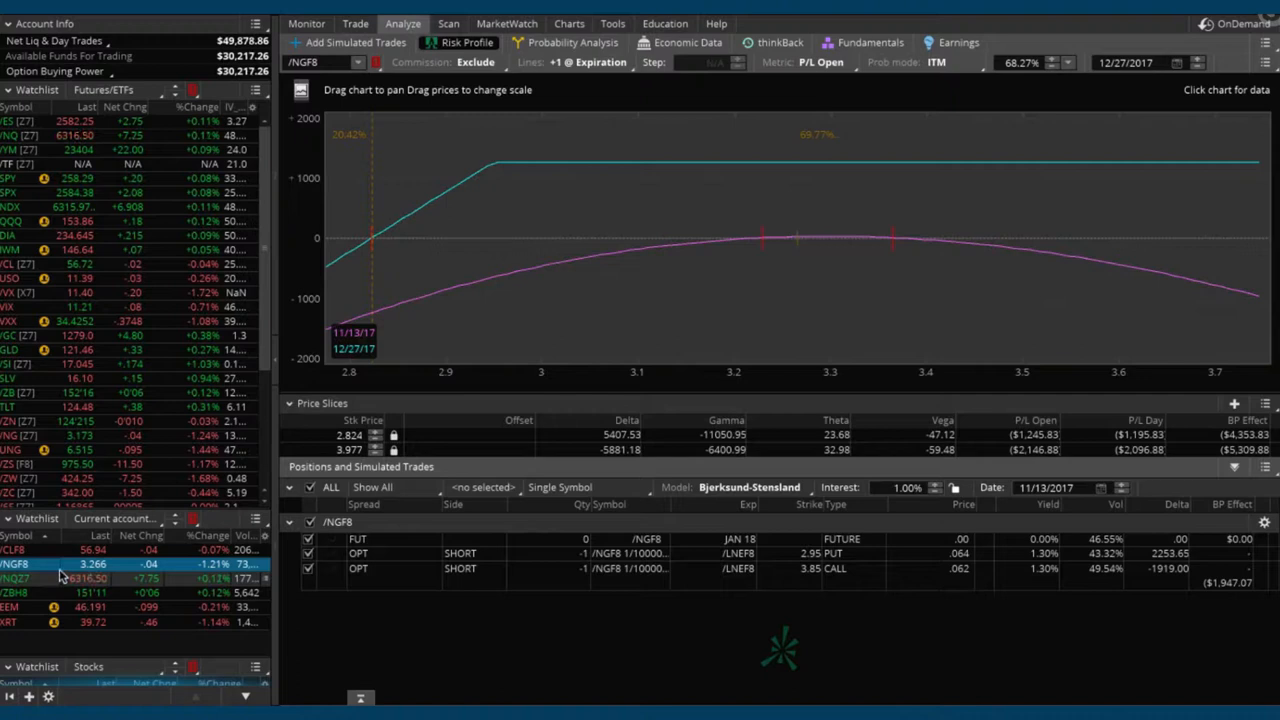
{"action": "mouse_move", "coordinate": [812, 258]}
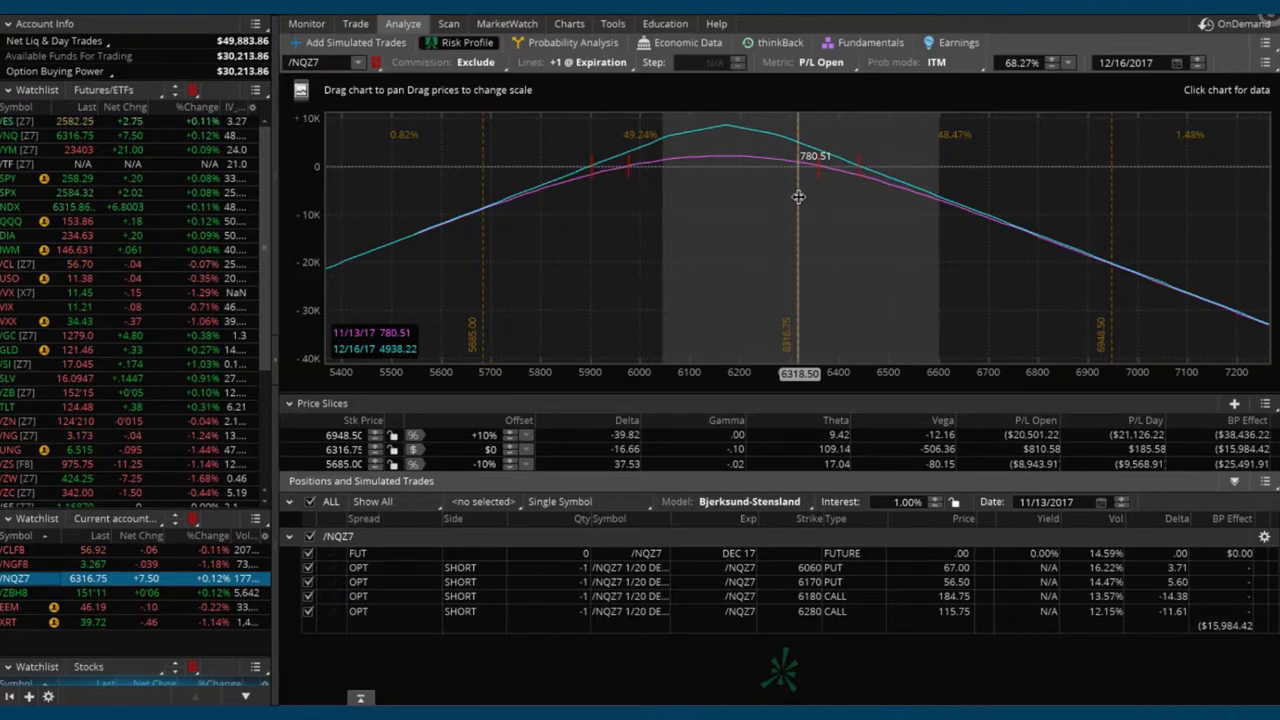
{"action": "mouse_move", "coordinate": [756, 224]}
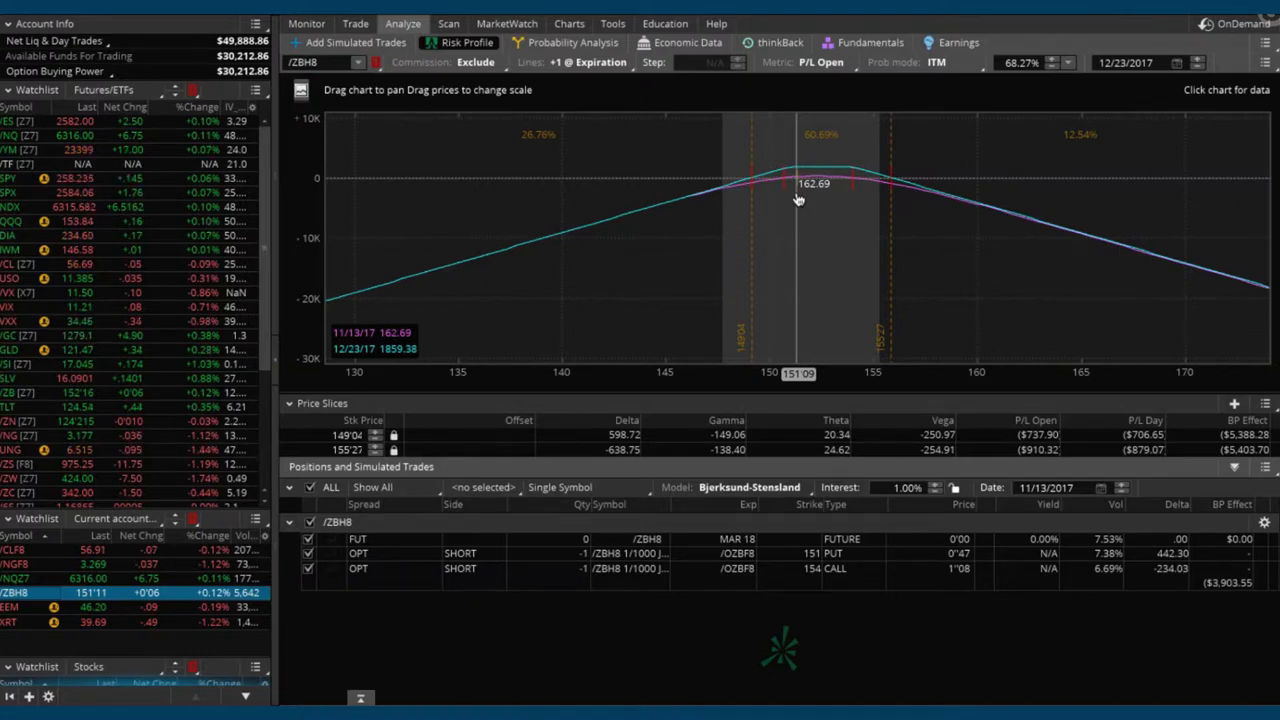
{"action": "mouse_move", "coordinate": [400, 394]}
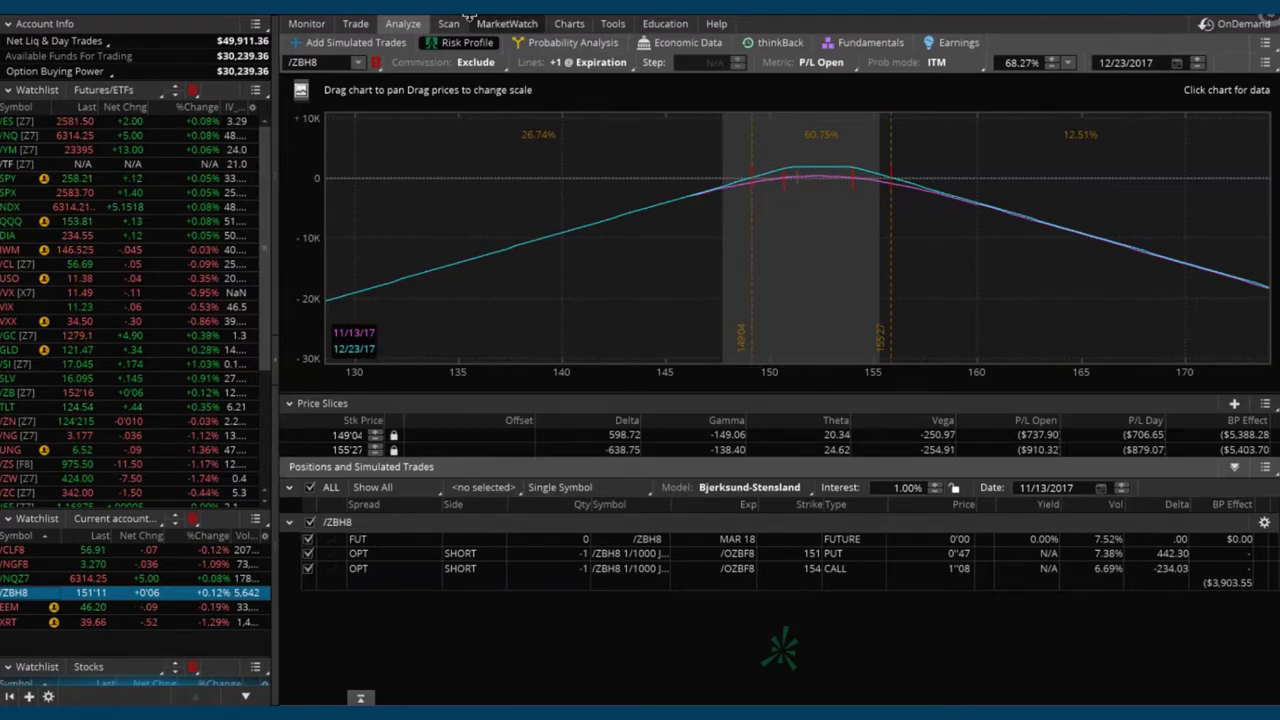
Step: Bring up the Account Statement listing P/L for /ZBH8, EEM and XRT
{"action": "left_click", "coordinate": [306, 24]}
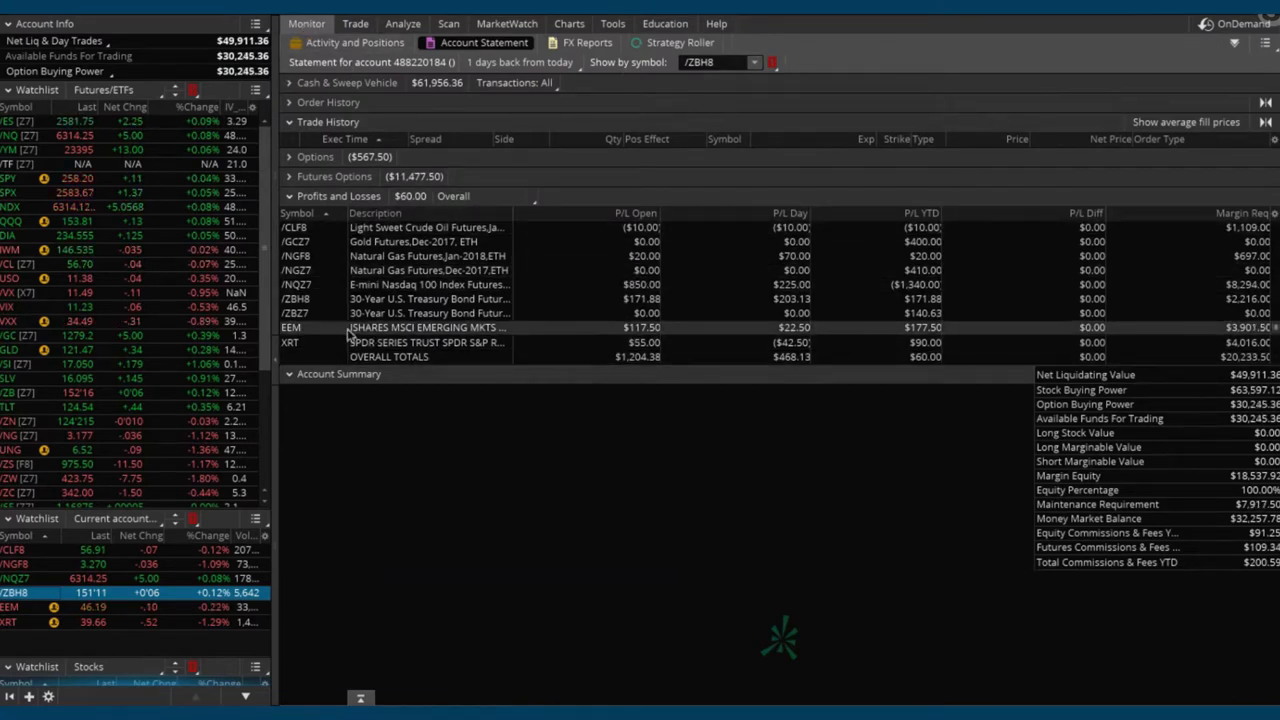
{"action": "mouse_move", "coordinate": [510, 300]}
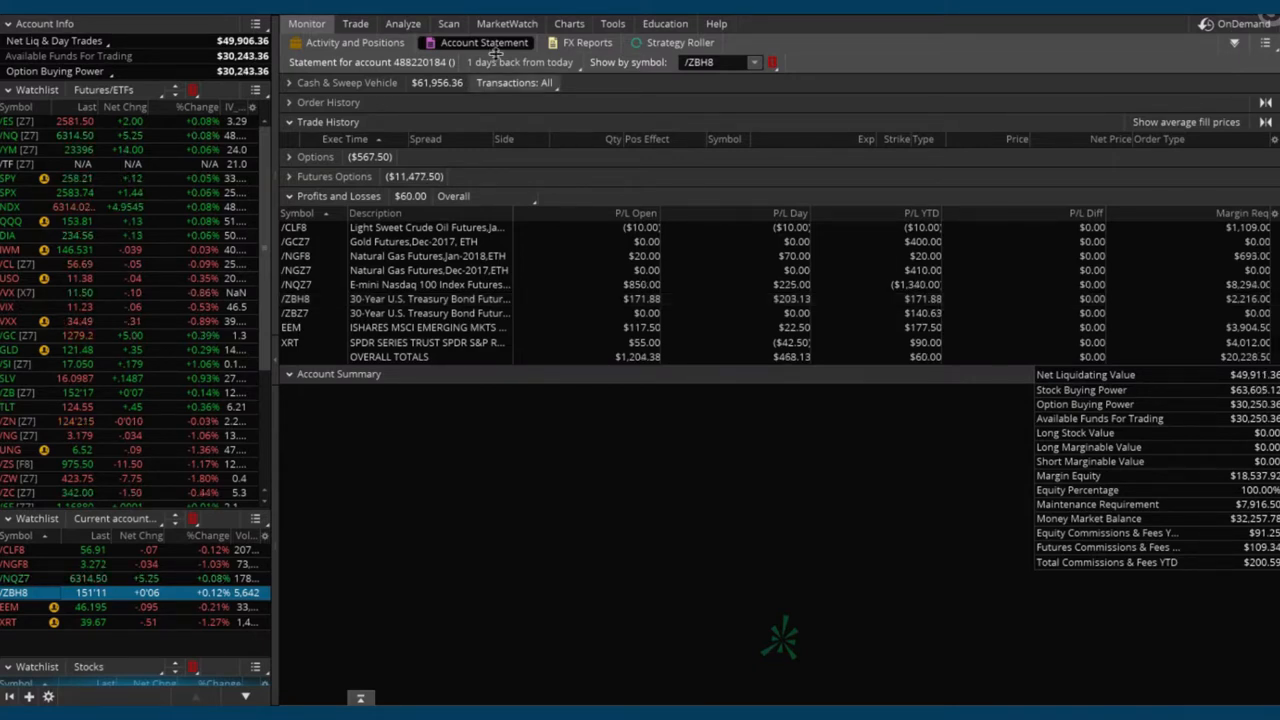
{"action": "left_click", "coordinate": [356, 24]}
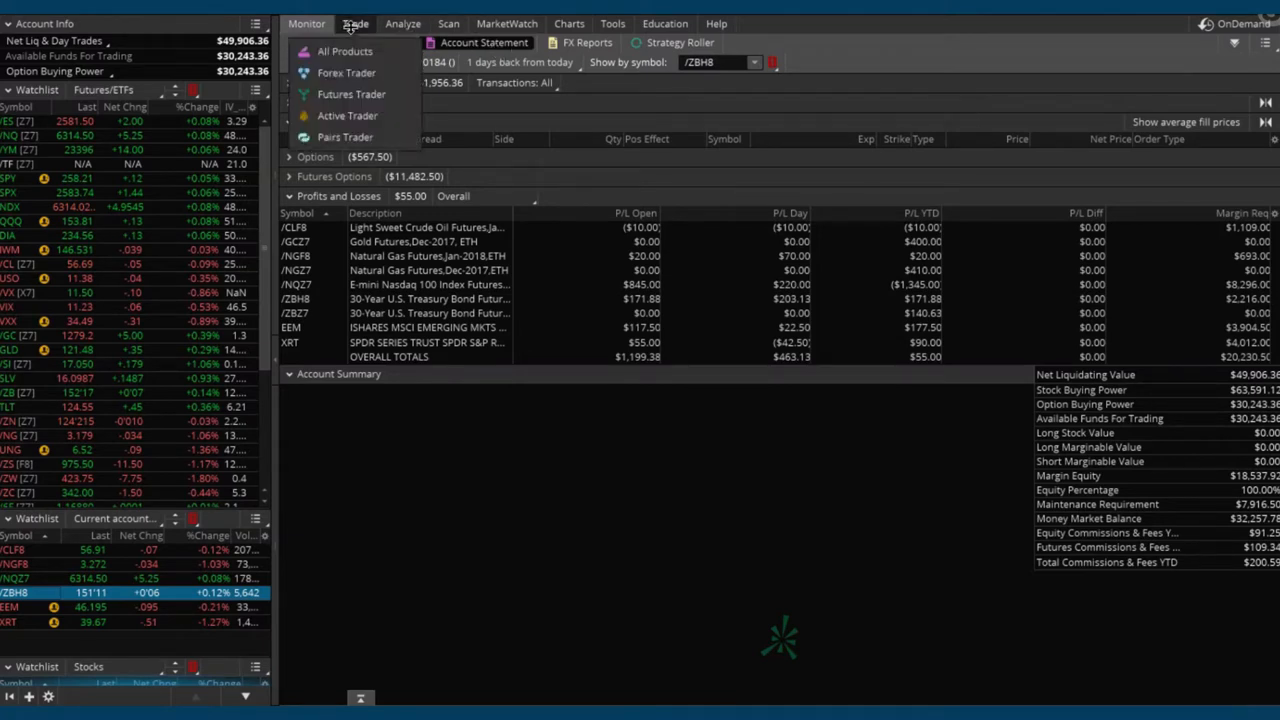
{"action": "left_click", "coordinate": [356, 24]}
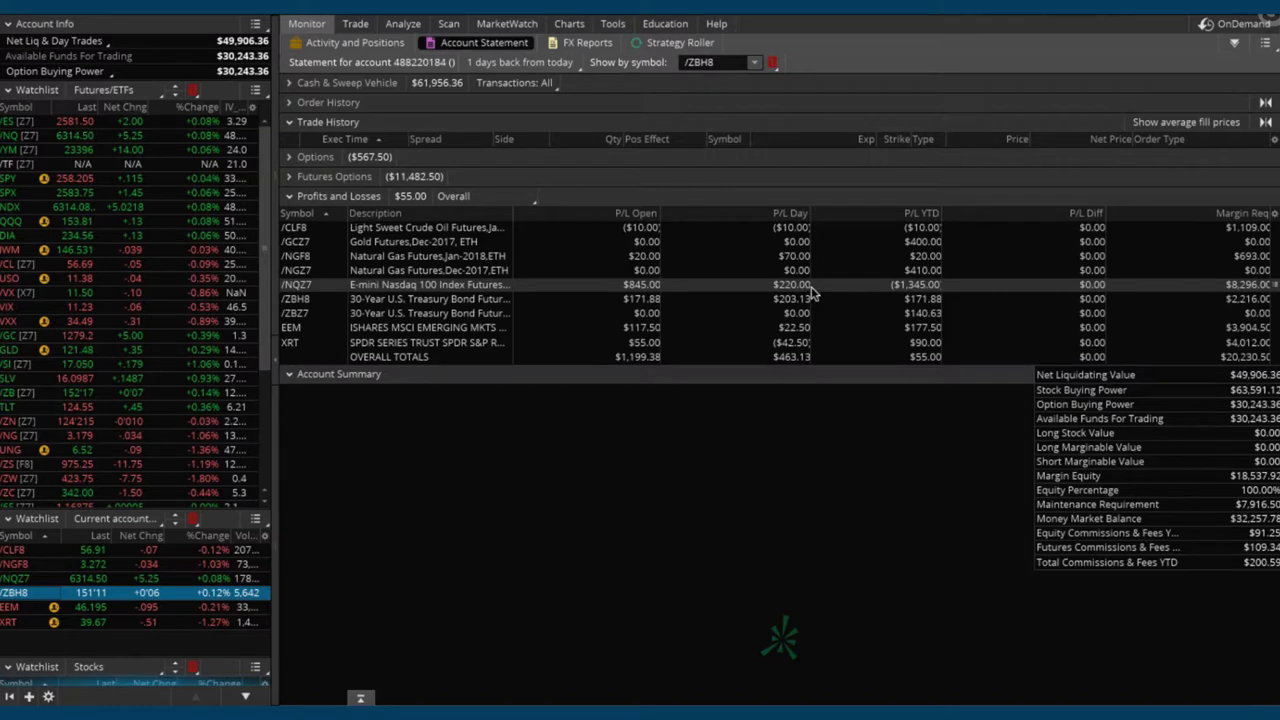
{"action": "mouse_move", "coordinate": [864, 304]}
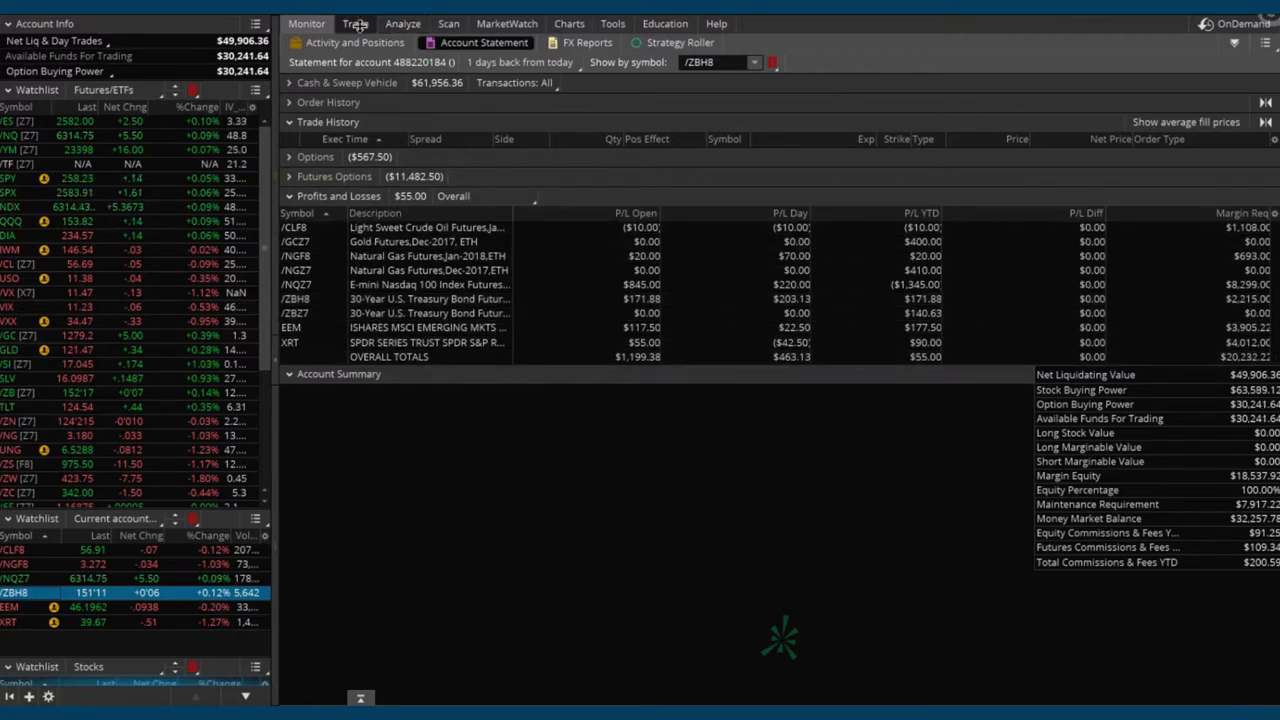
Step: Switch to the Trade page showing the /ZBH8 position and filled /CLF8 strangle
{"action": "left_click", "coordinate": [356, 24]}
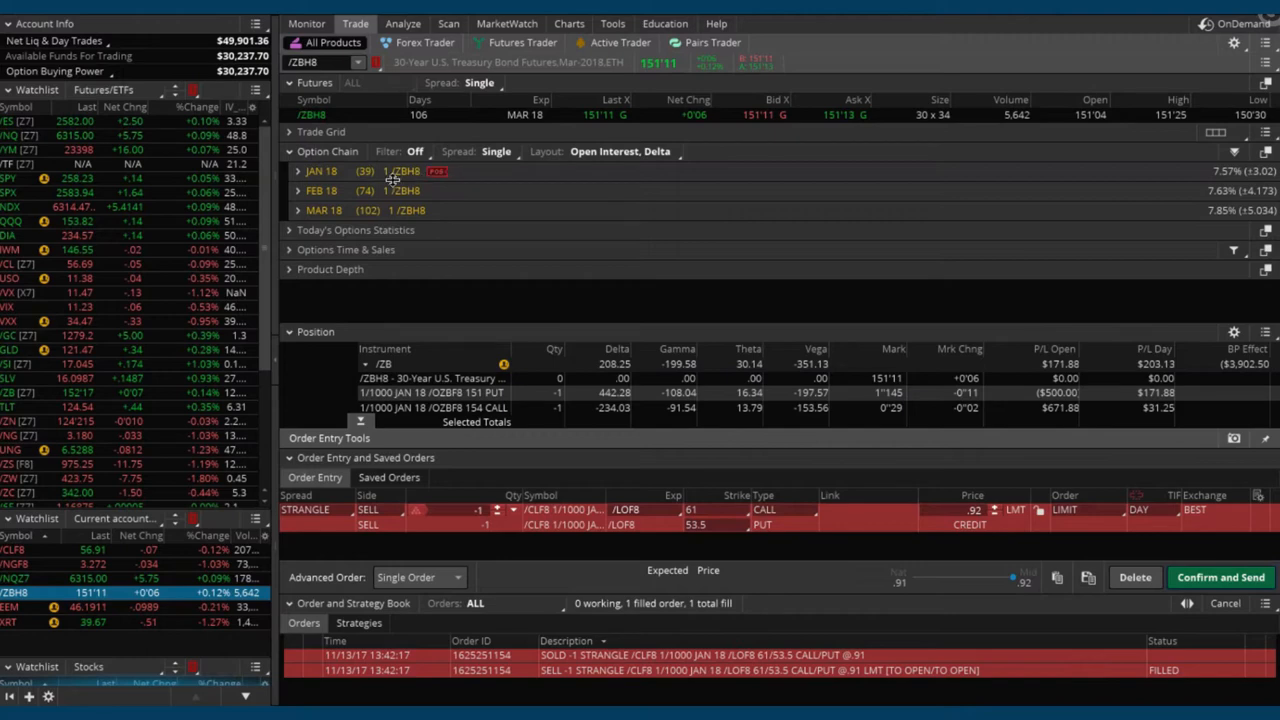
{"action": "mouse_move", "coordinate": [514, 182]}
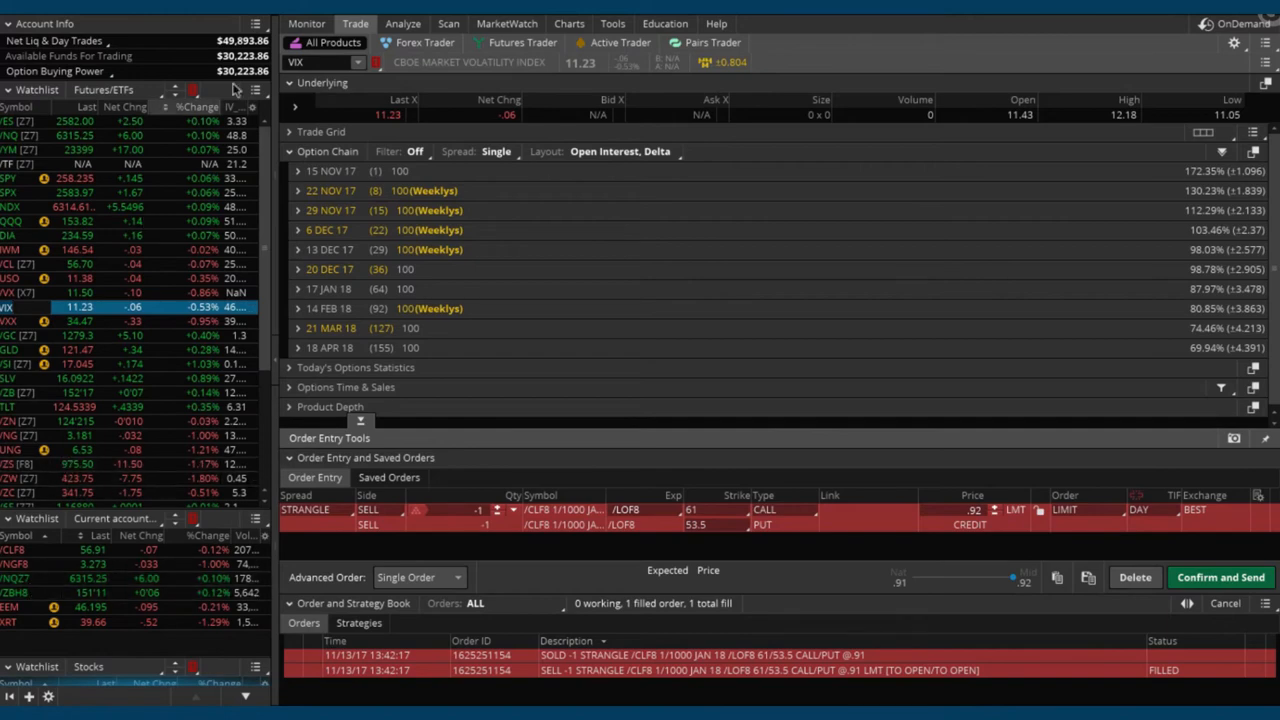
Step: Return to the Account Statement showing $47.50 year-to-date P/L
{"action": "left_click", "coordinate": [306, 24]}
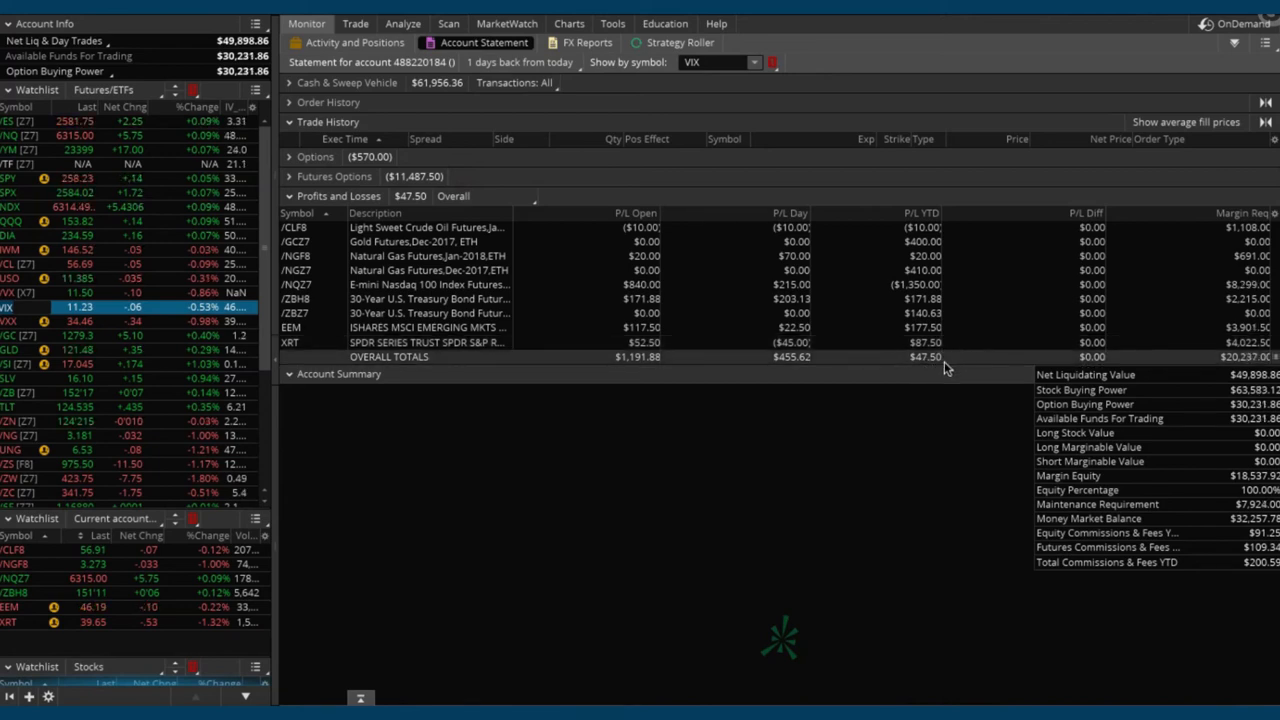
{"action": "mouse_move", "coordinate": [958, 364]}
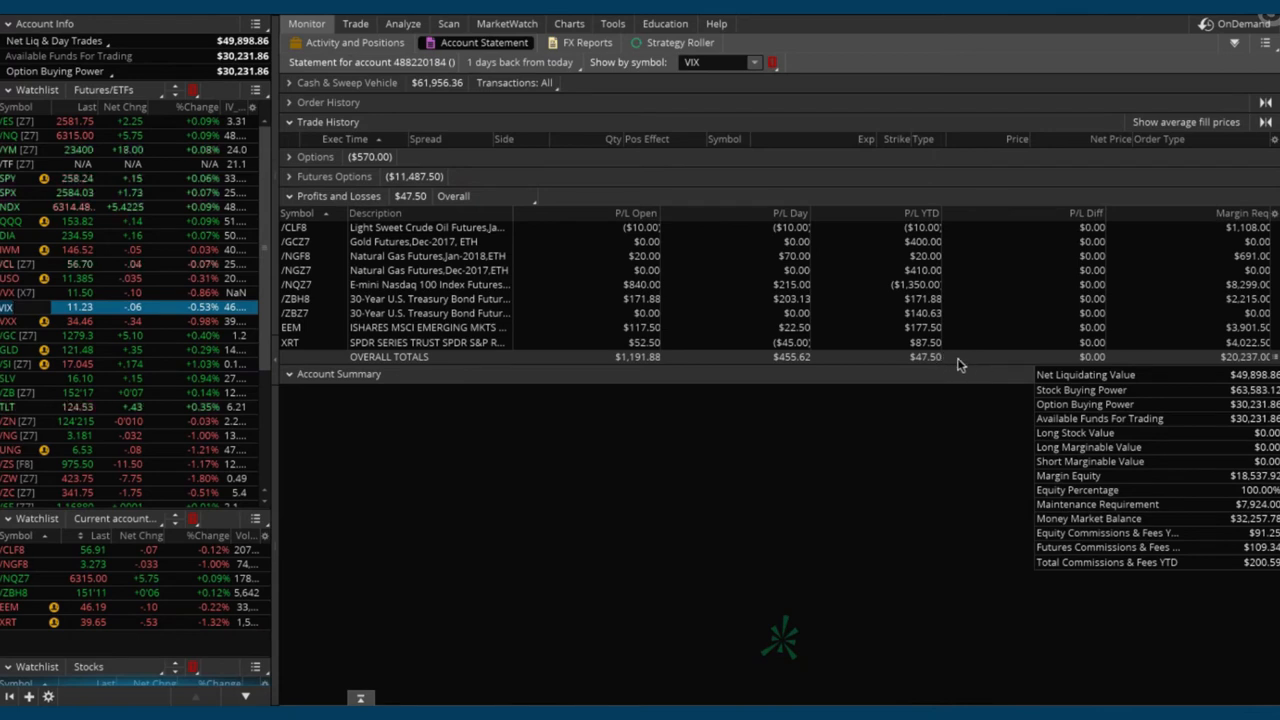